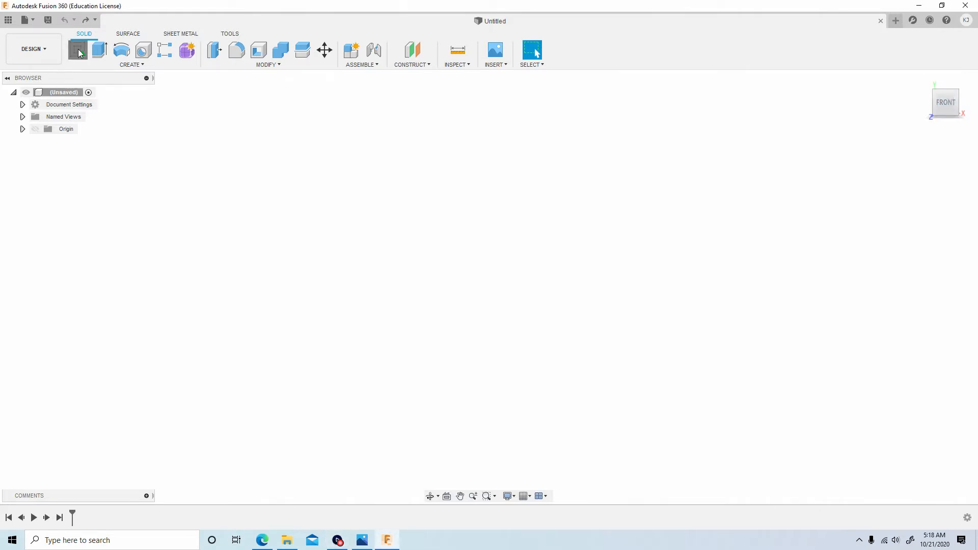
# Step: Sketch a center-diameter circle at the origin, a fit-point spline and a 2-point rectangle on the front plane
pyautogui.click(79, 50)
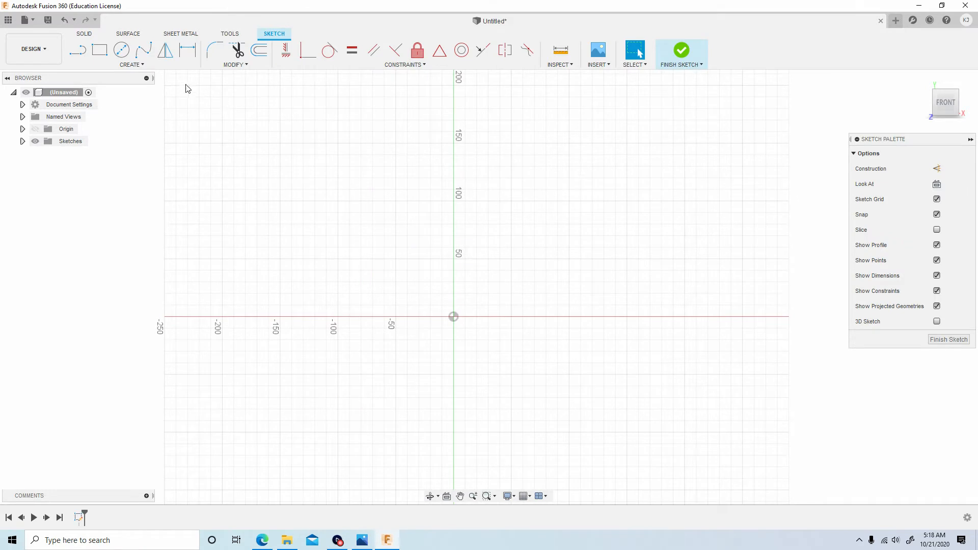
pyautogui.click(122, 50)
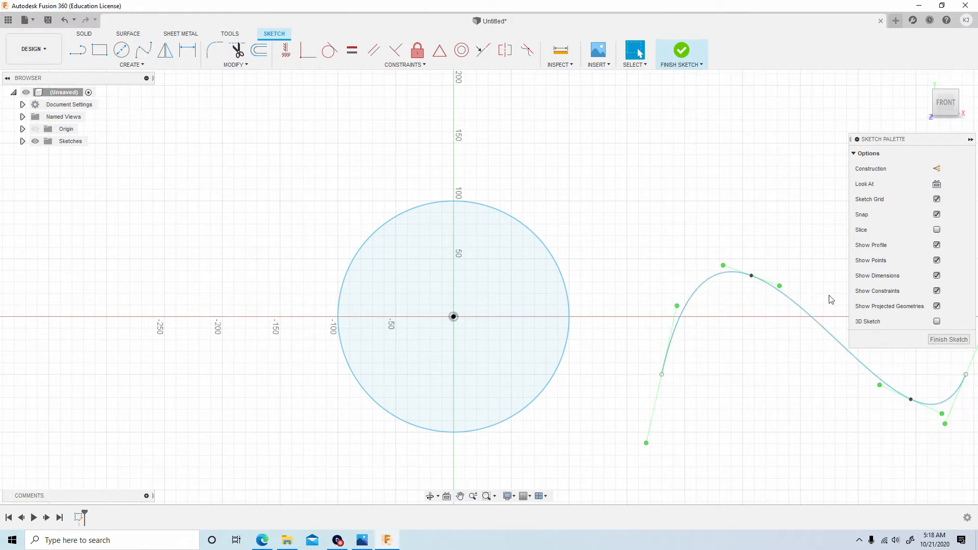
pyautogui.click(99, 50)
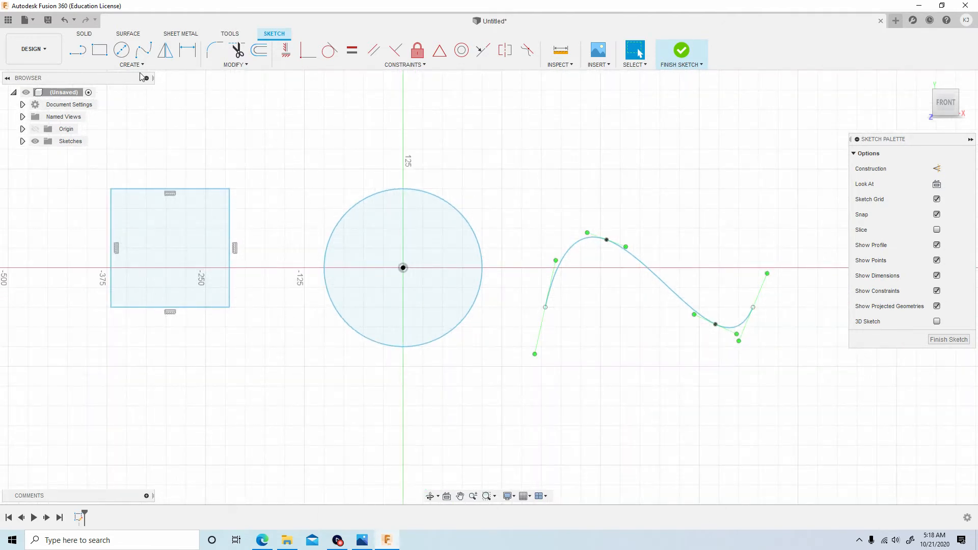
# Step: Start a sketch Text command and set its Type to Text On Path
pyautogui.click(132, 64)
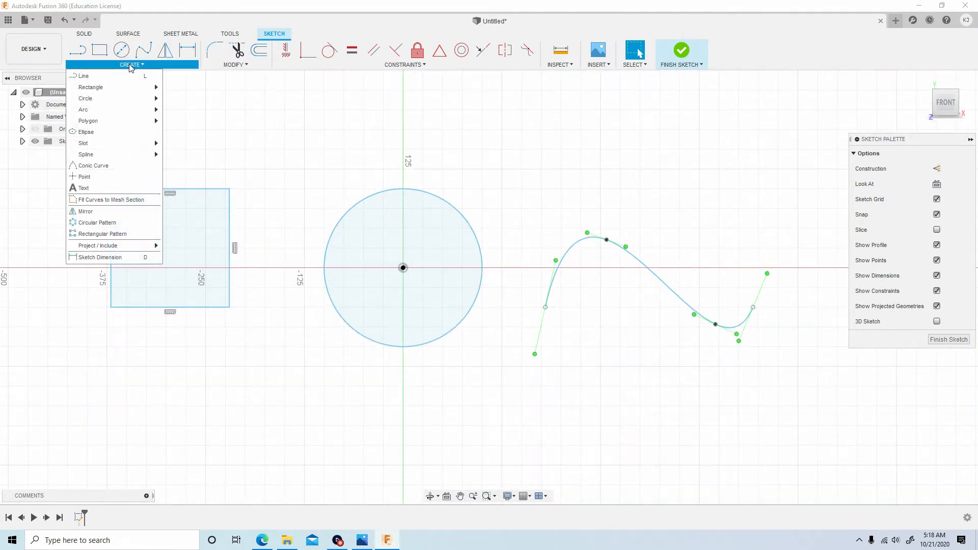
pyautogui.click(82, 187)
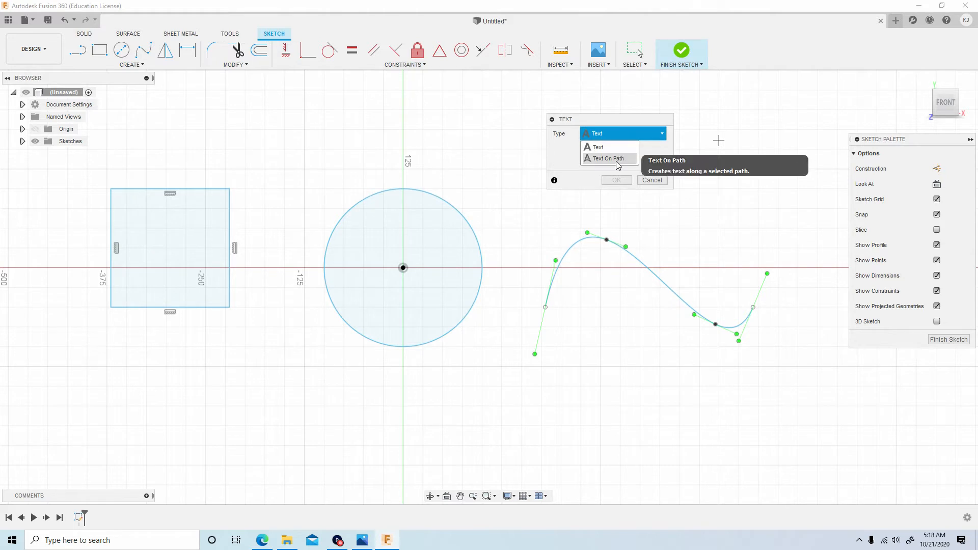
pyautogui.click(604, 158)
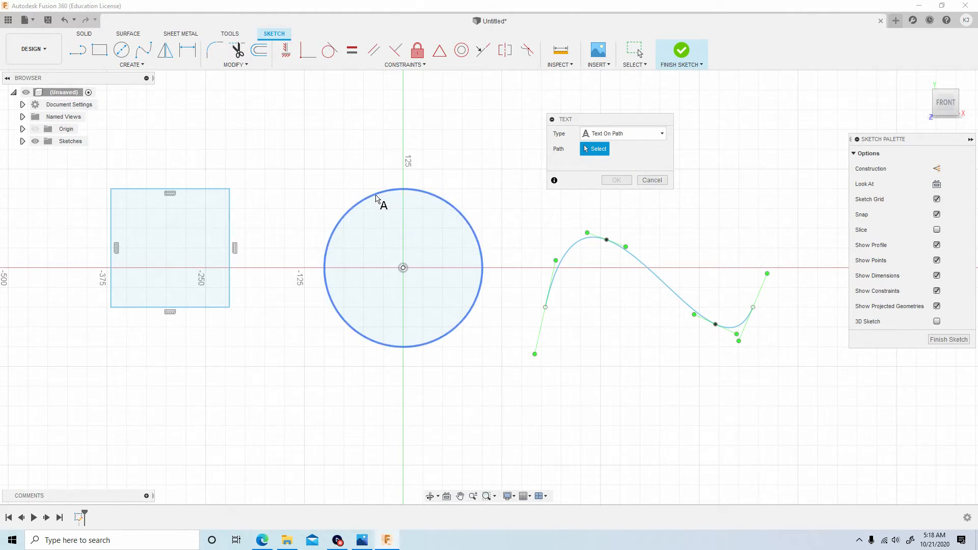
# Step: Use the circle as the path, enter 'Fusion 360 new update!' and try Bold styling
pyautogui.click(402, 189)
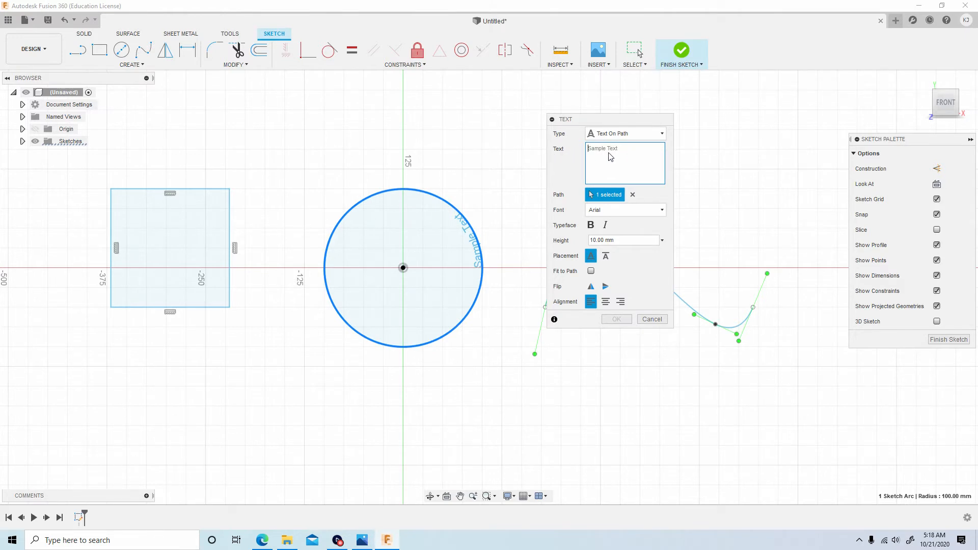
pyautogui.write('Fusion 360 n')
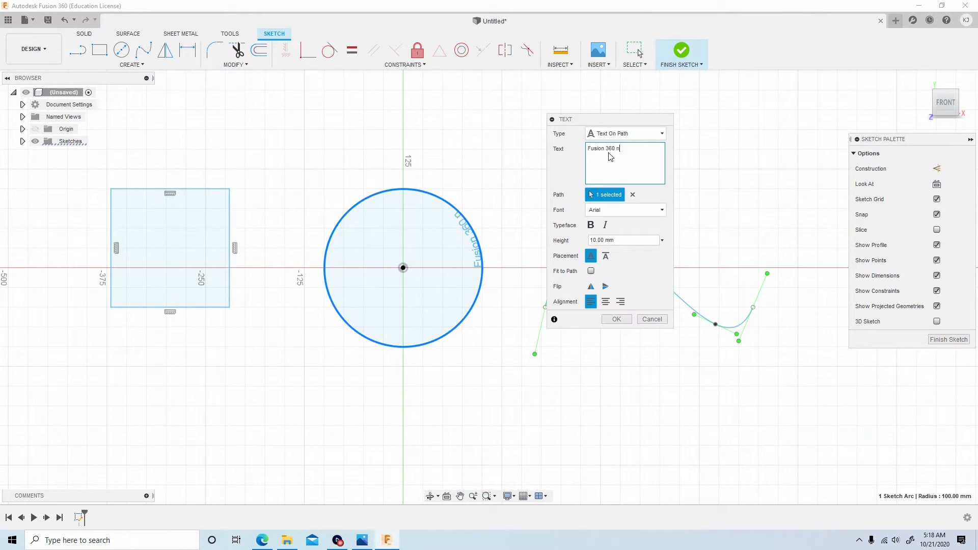
pyautogui.write('ew update')
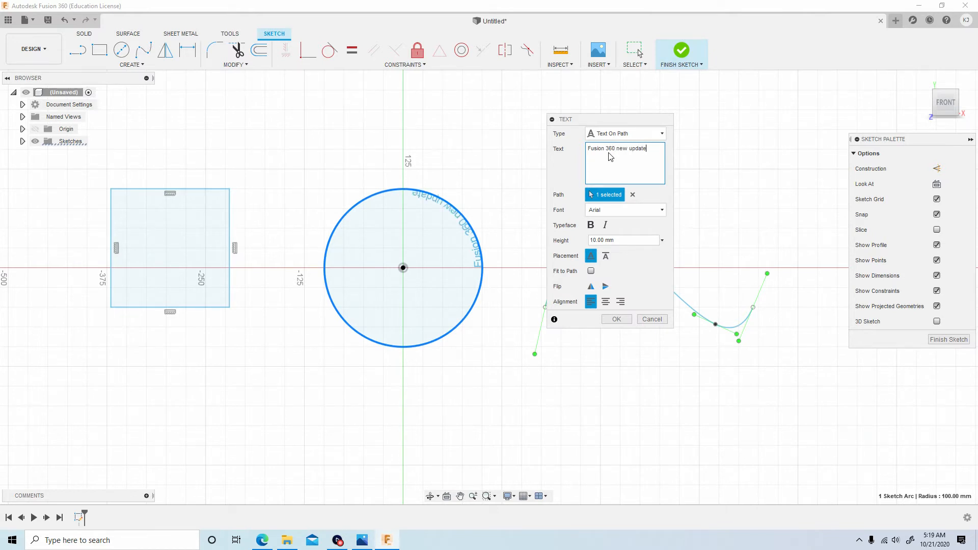
pyautogui.write('!')
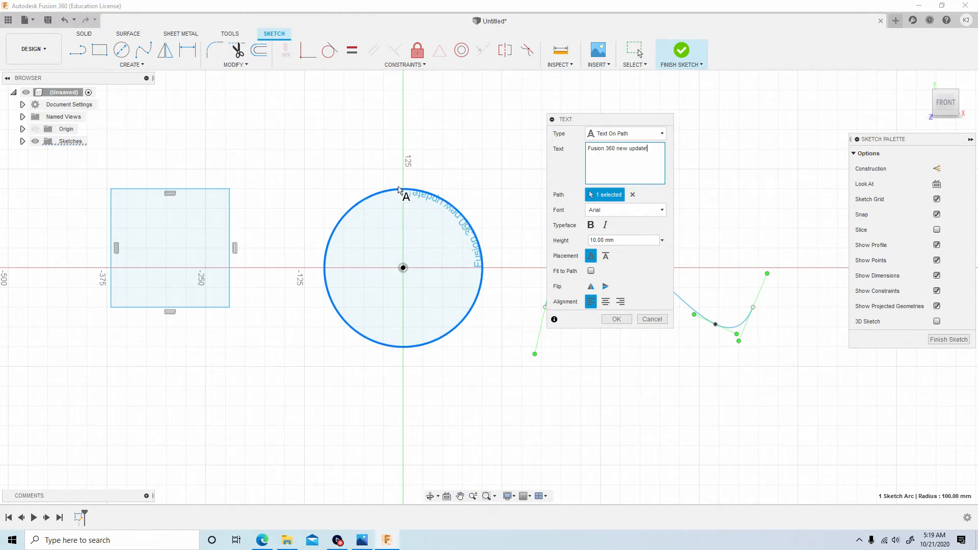
pyautogui.moveTo(374, 206)
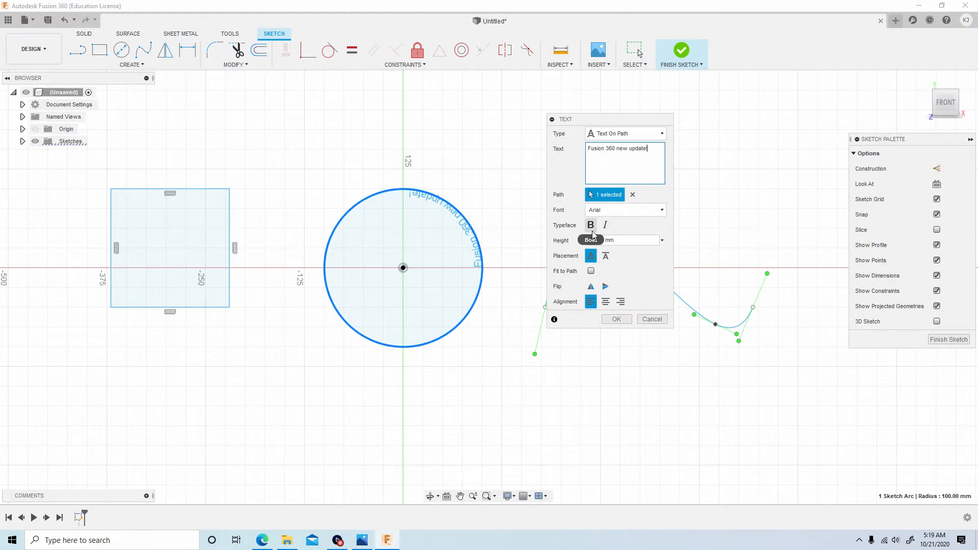
pyautogui.click(590, 225)
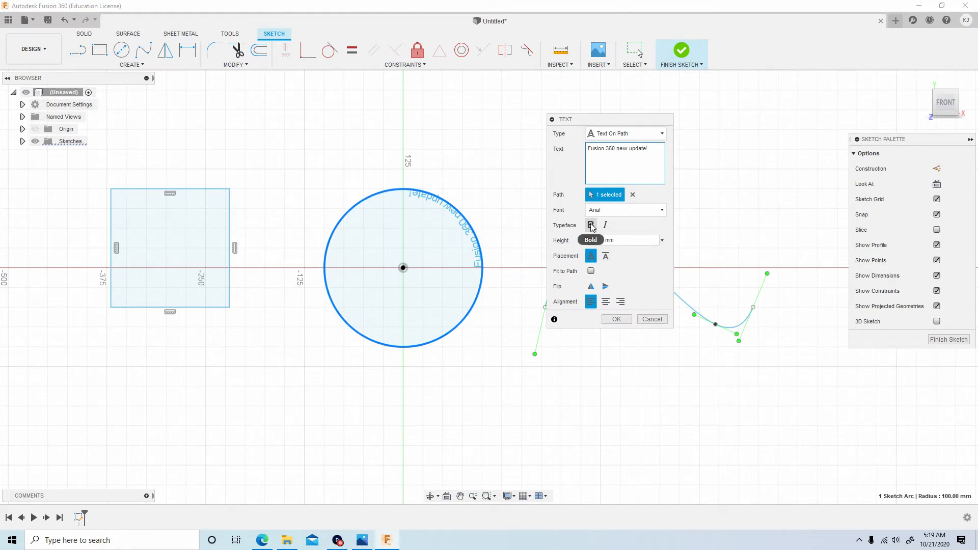
pyautogui.moveTo(603, 225)
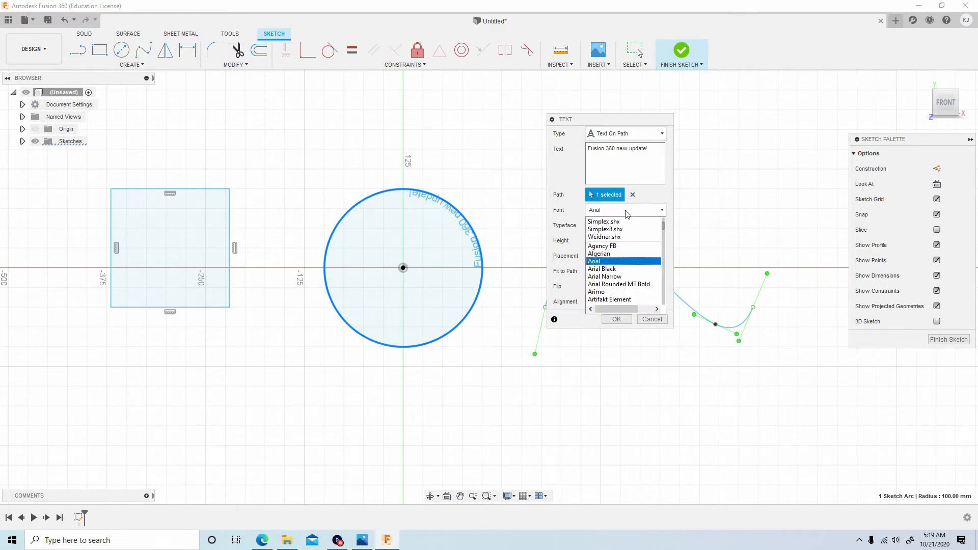
# Step: Keep Arial and toggle Placement, ending with the text placed below (outside) the circle's path
pyautogui.click(594, 260)
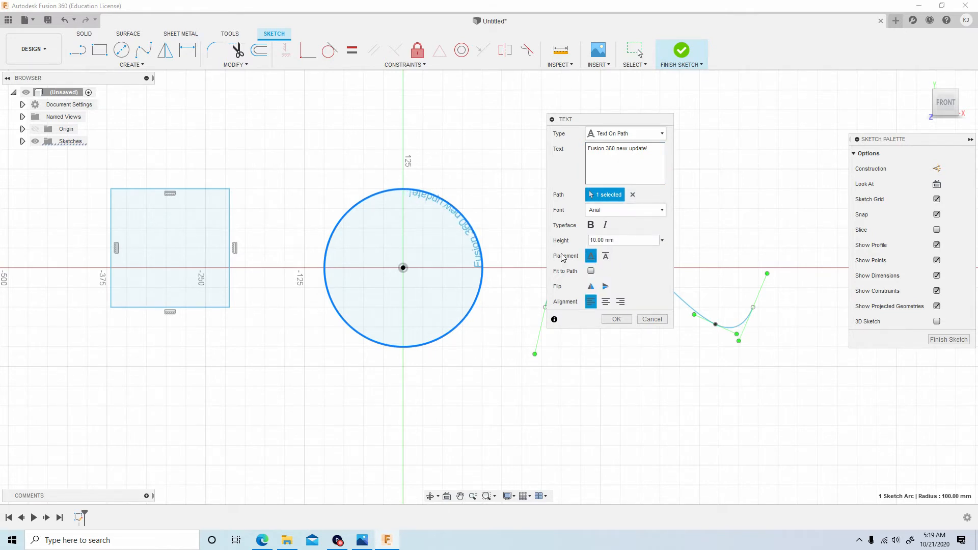
pyautogui.moveTo(605, 256)
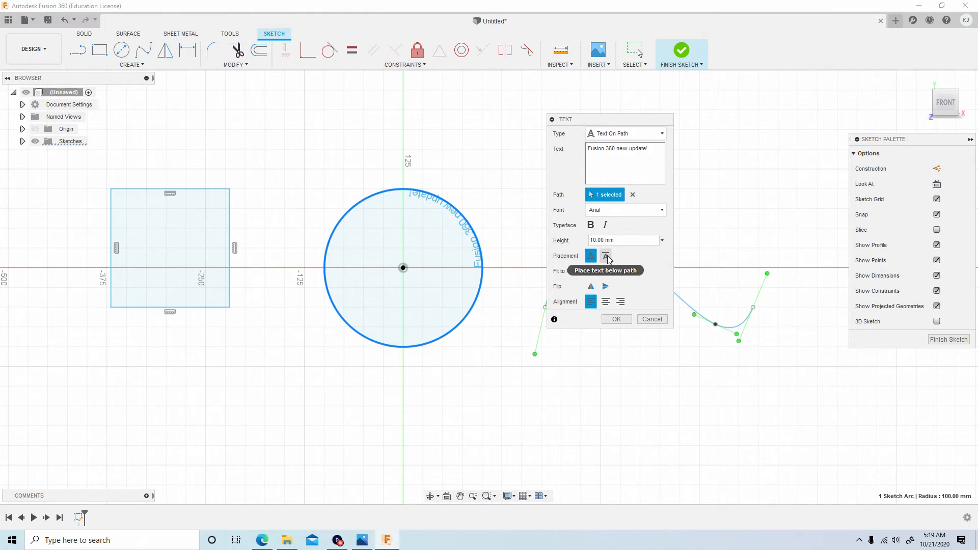
pyautogui.click(604, 255)
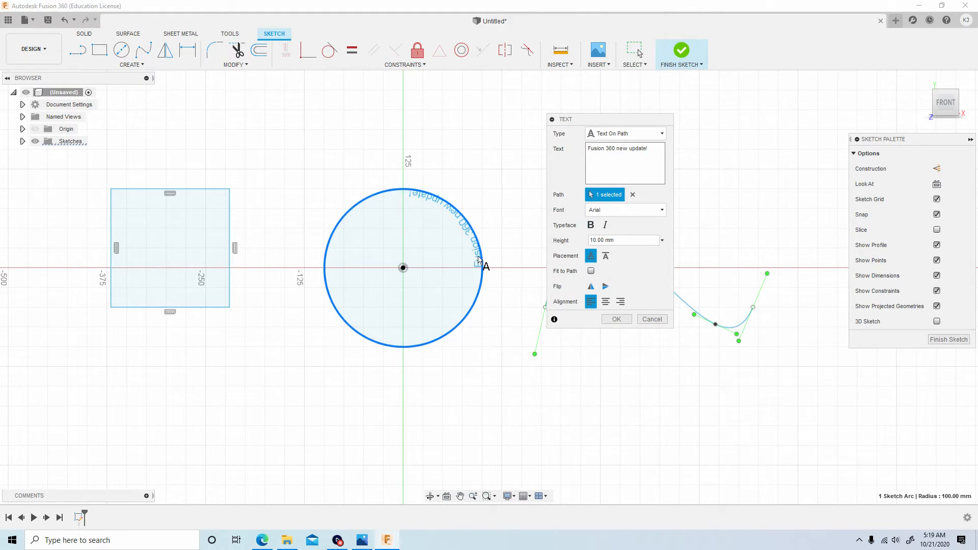
pyautogui.click(604, 256)
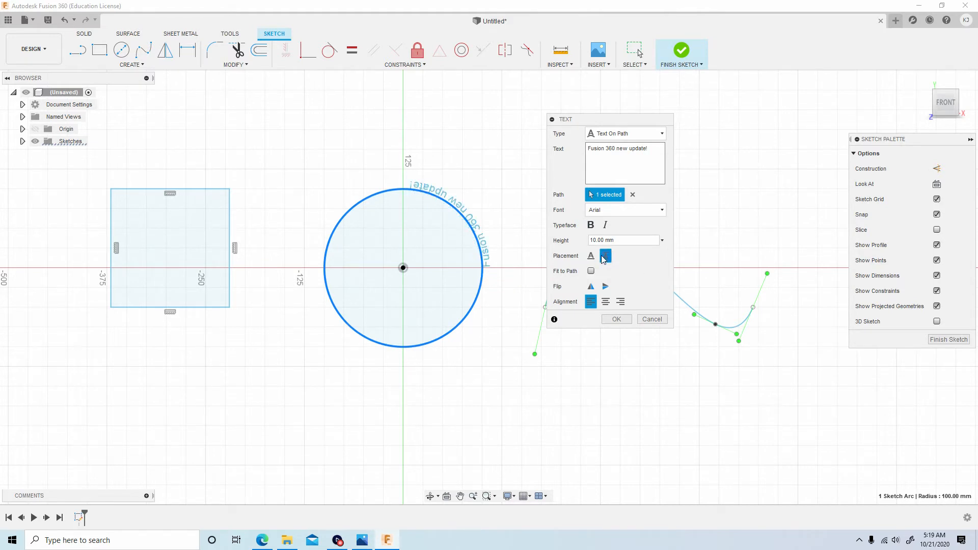
pyautogui.click(589, 256)
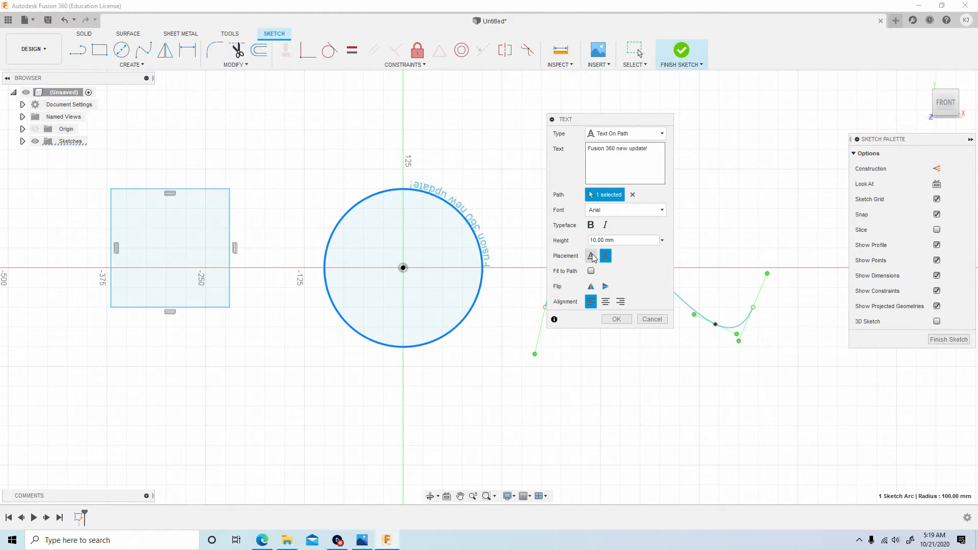
pyautogui.click(605, 256)
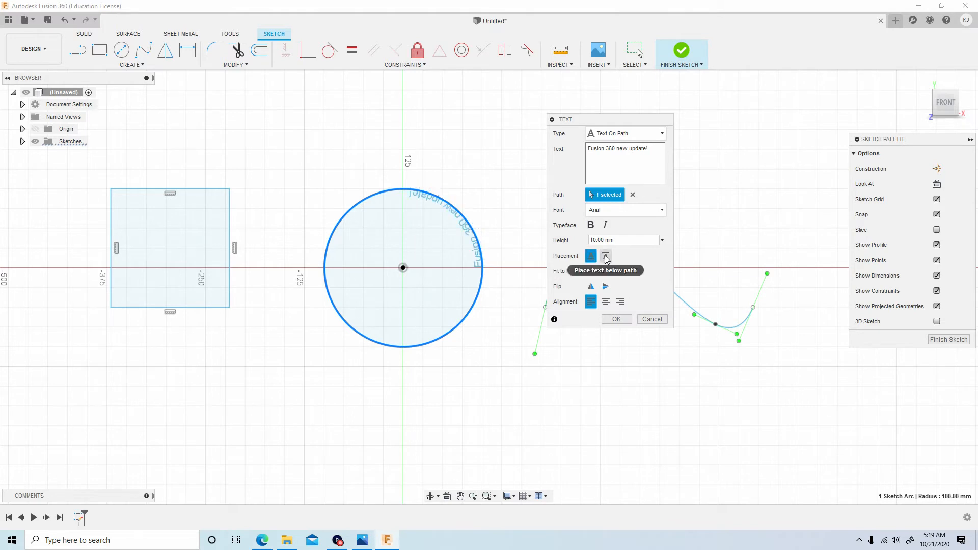
pyautogui.click(605, 256)
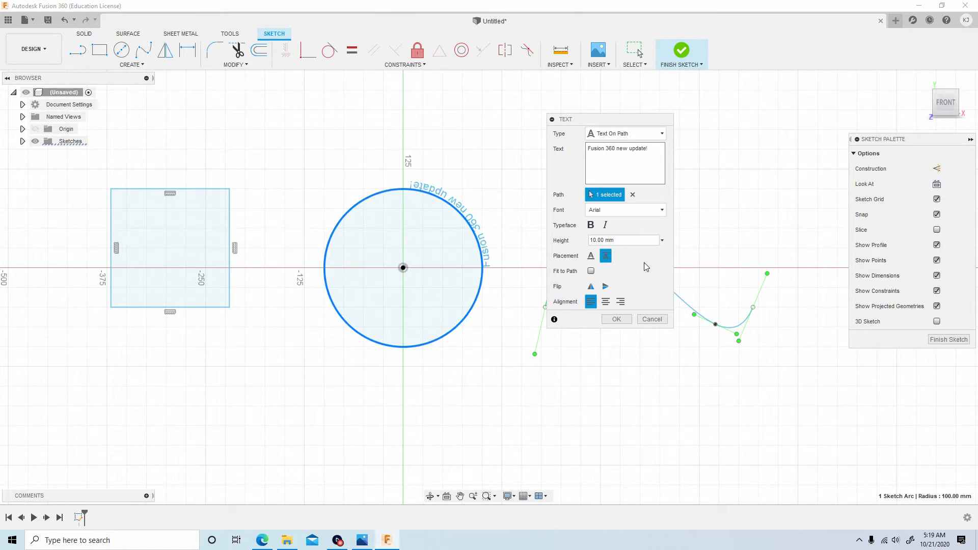
pyautogui.moveTo(591, 271)
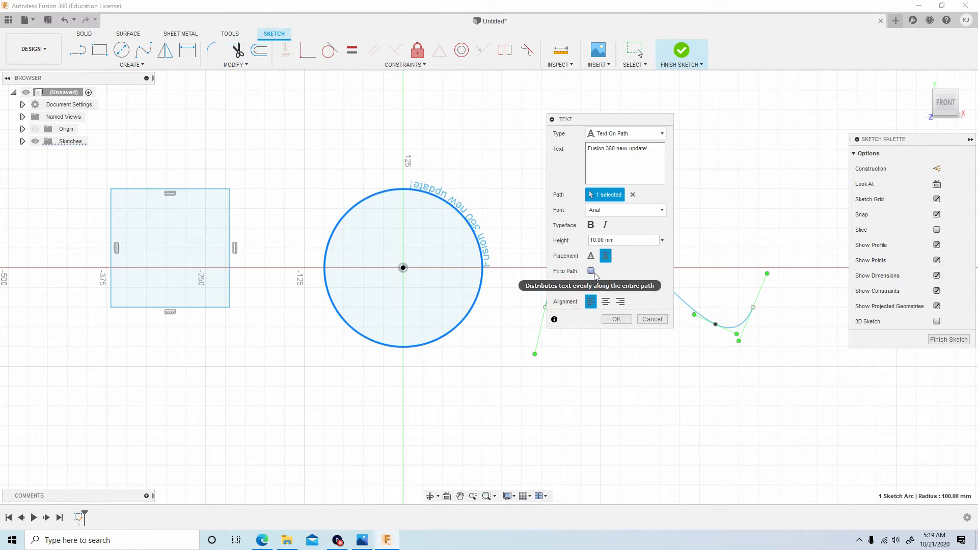
# Step: Fit the text to the whole circle and flip it both horizontally and vertically
pyautogui.click(590, 271)
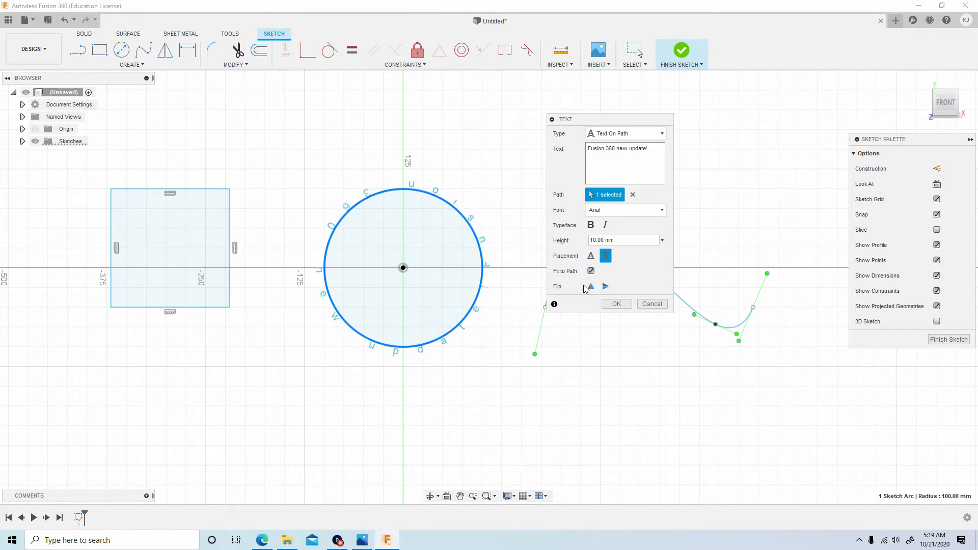
pyautogui.click(591, 256)
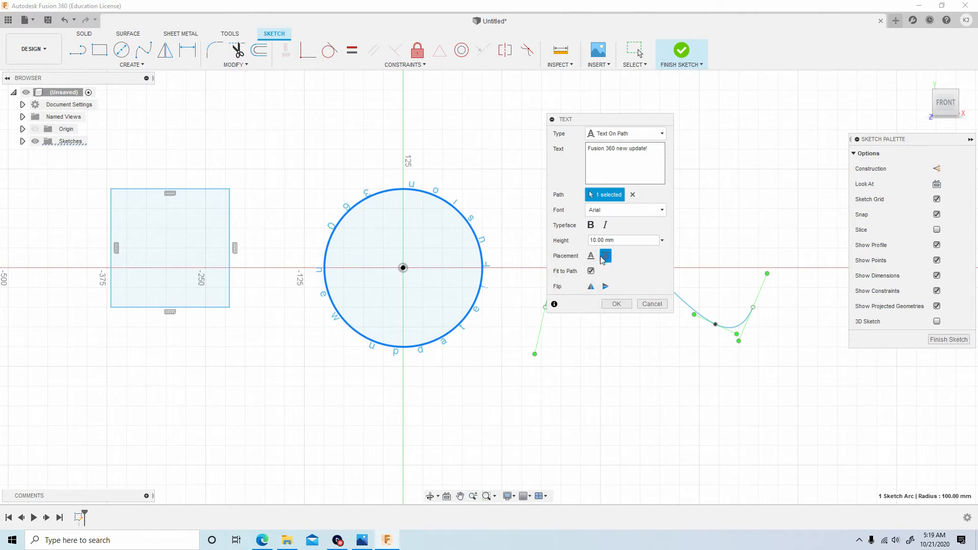
pyautogui.click(605, 255)
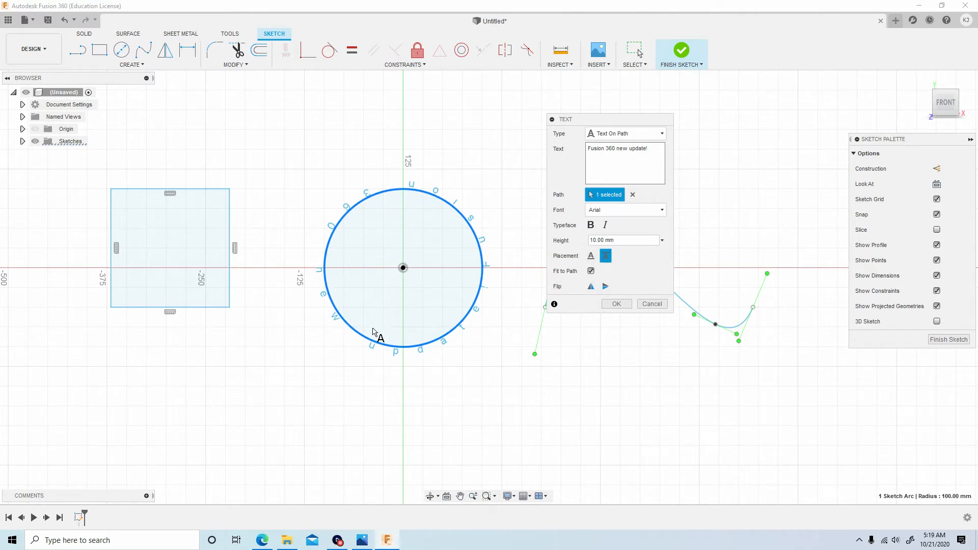
pyautogui.moveTo(590, 287)
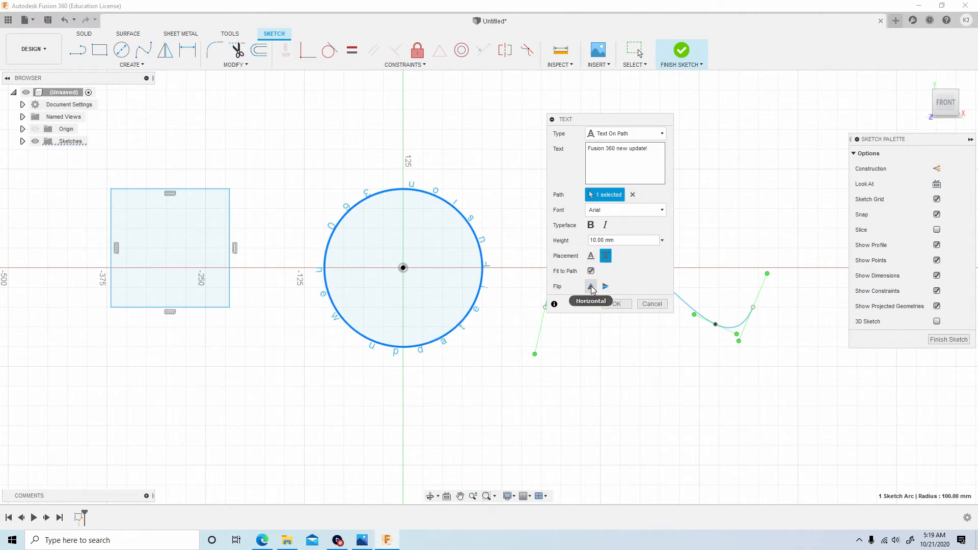
pyautogui.click(591, 287)
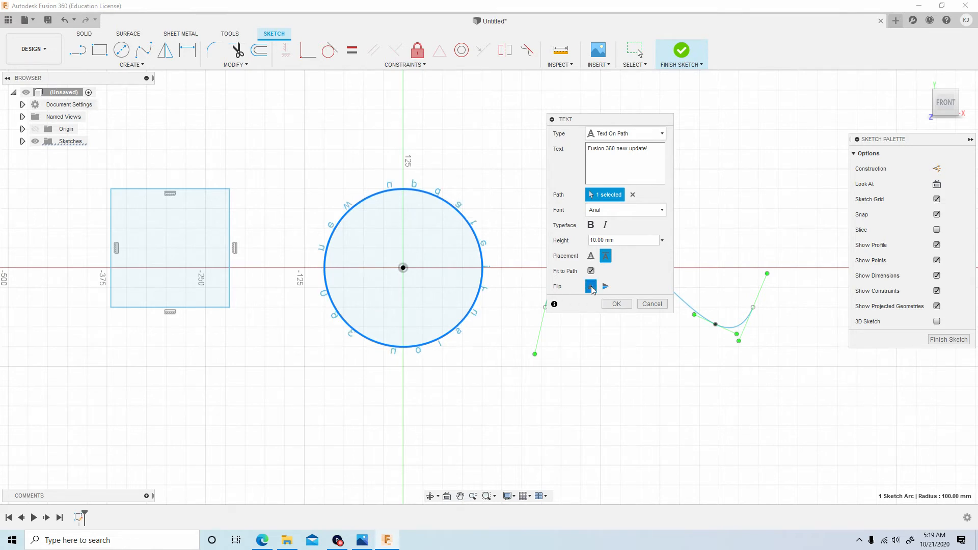
pyautogui.click(604, 286)
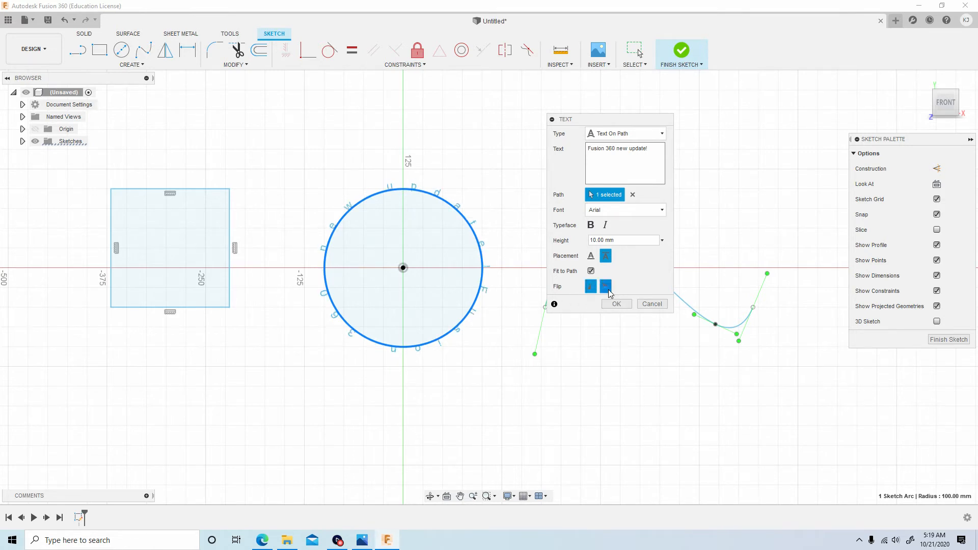
pyautogui.click(590, 287)
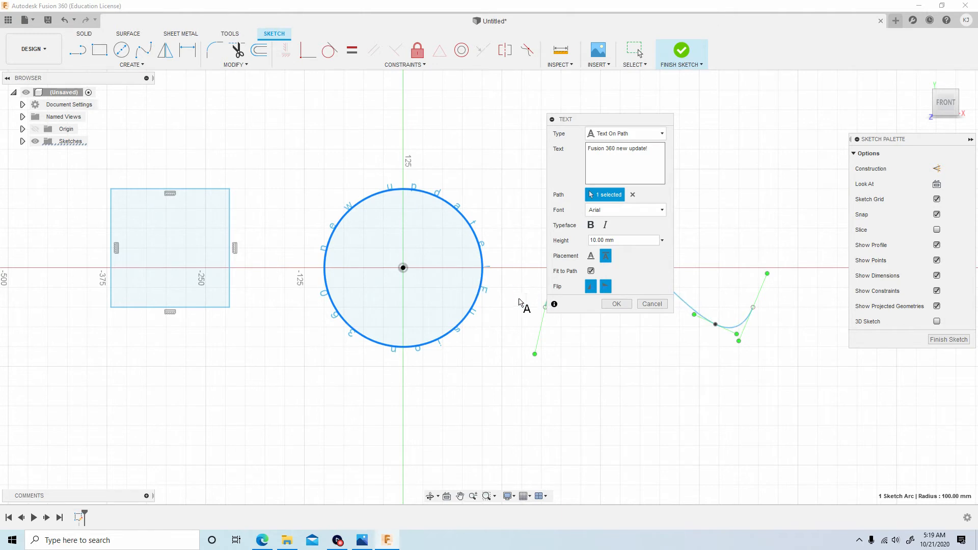
pyautogui.moveTo(380, 208)
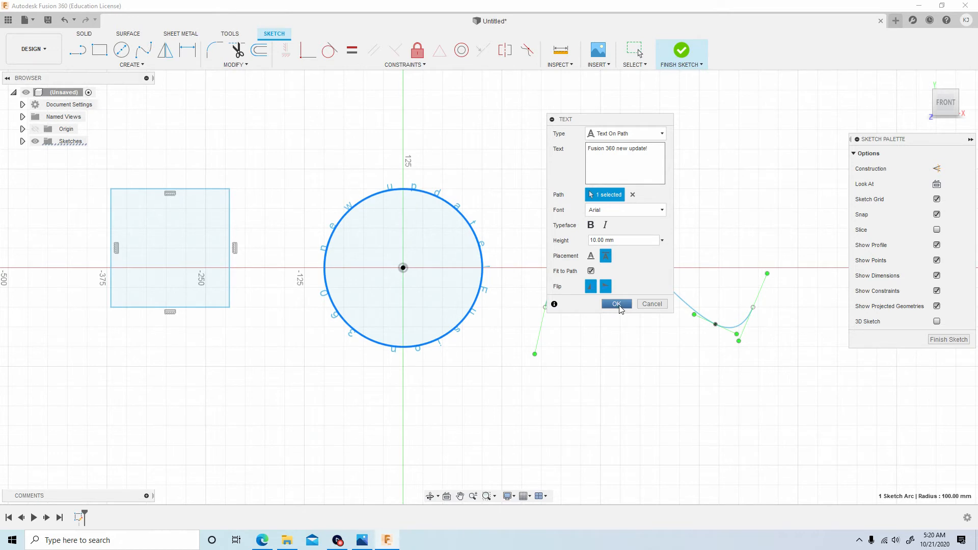
pyautogui.moveTo(624, 240)
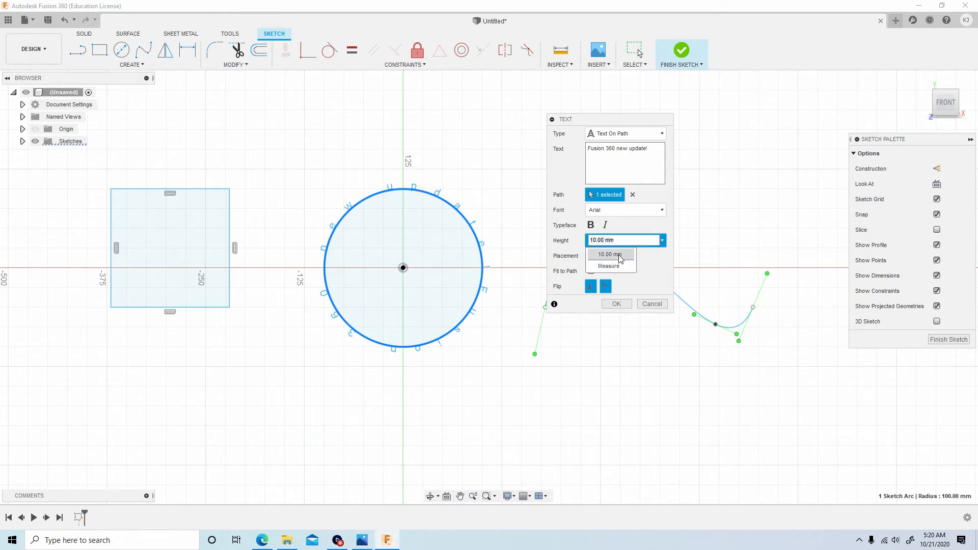
# Step: Set the circle text Height to 30 mm and commit it
pyautogui.click(621, 240)
pyautogui.write('30')
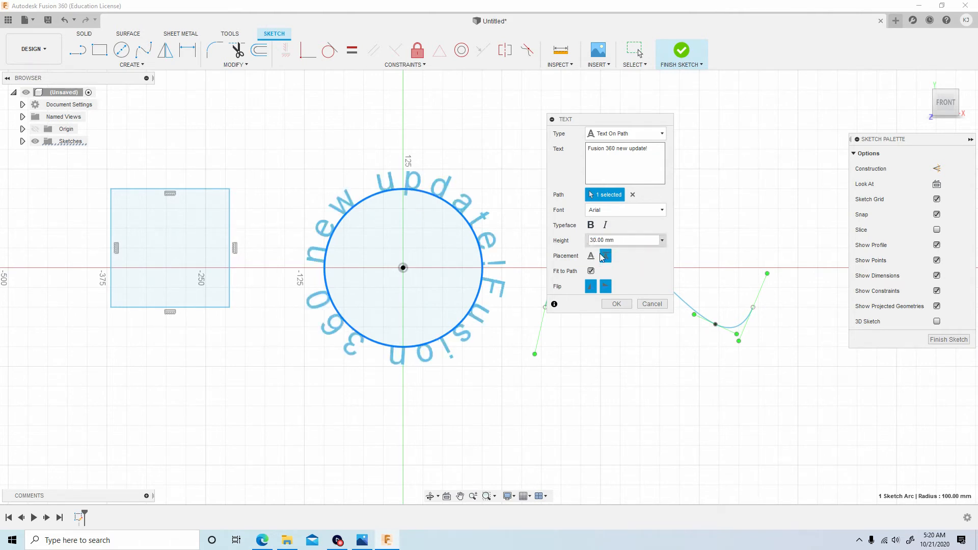
pyautogui.click(616, 303)
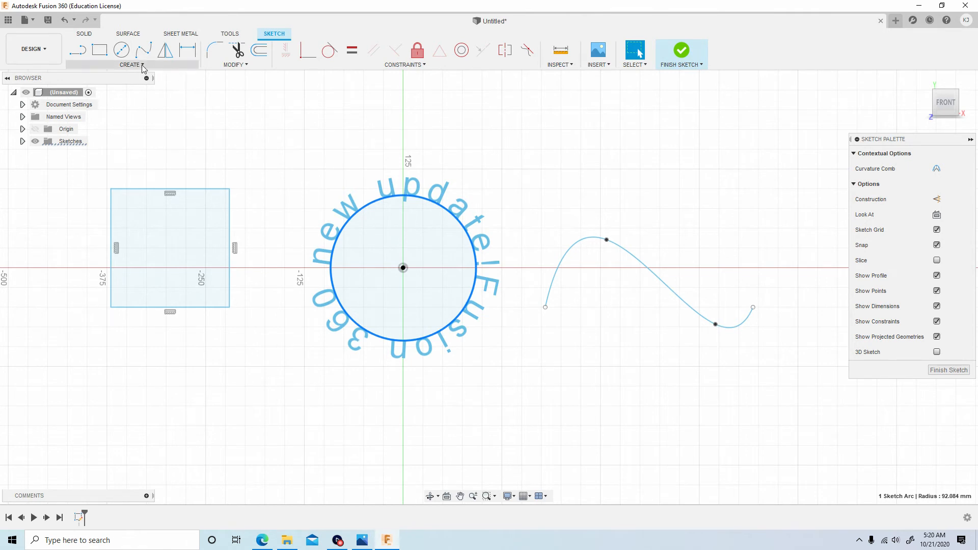
# Step: Add bold 'Fusion 360 on a Spline' text on the spline with Fit to Path enabled
pyautogui.click(129, 64)
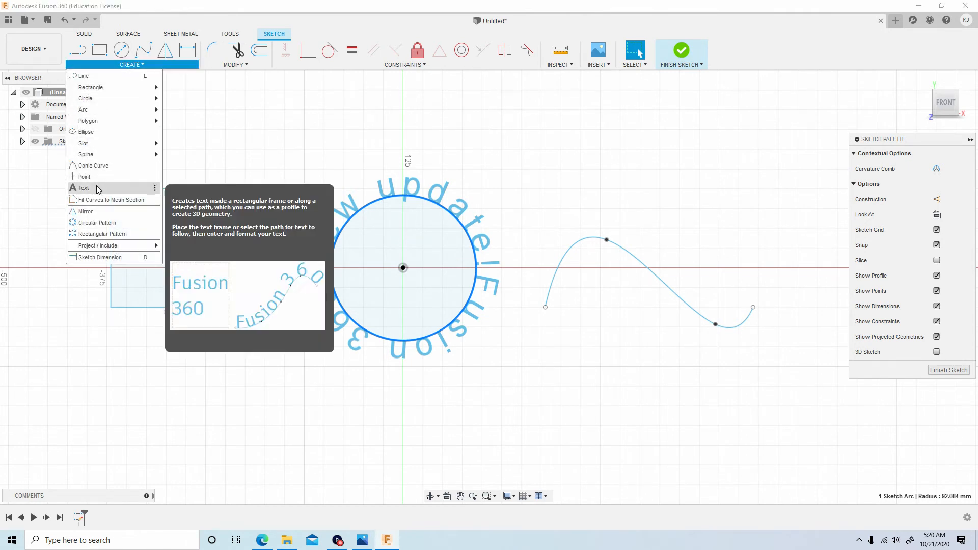
pyautogui.click(83, 187)
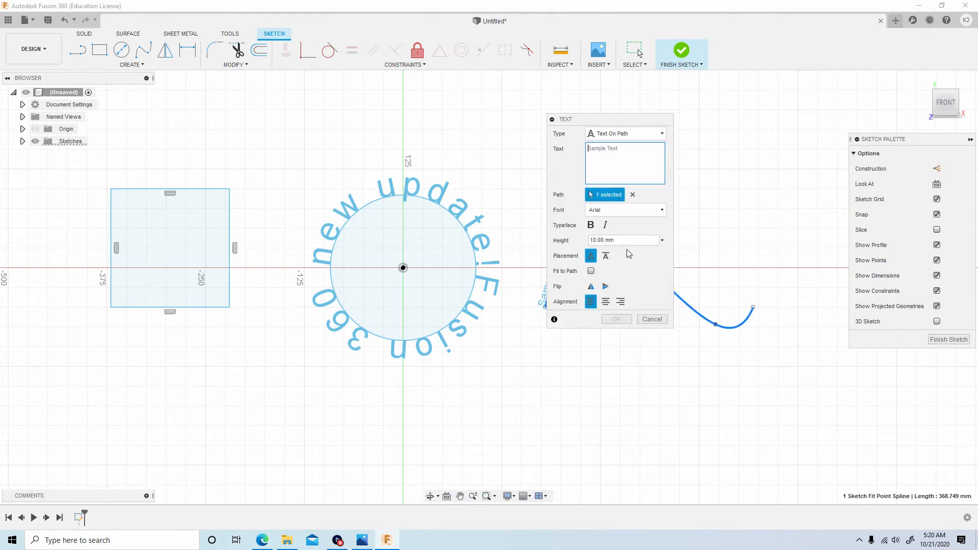
pyautogui.moveTo(565, 119); pyautogui.dragTo(760, 59)
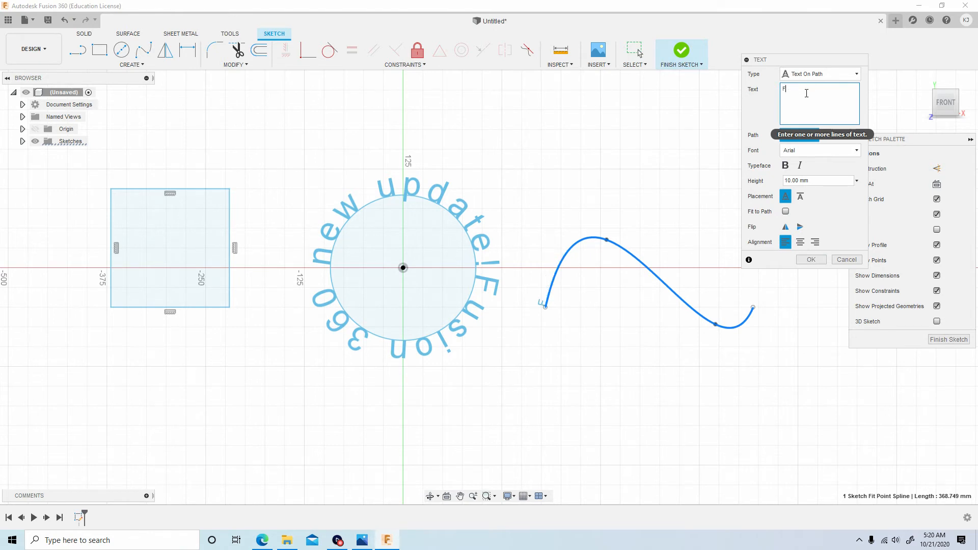
pyautogui.write('Fusion 360 on a')
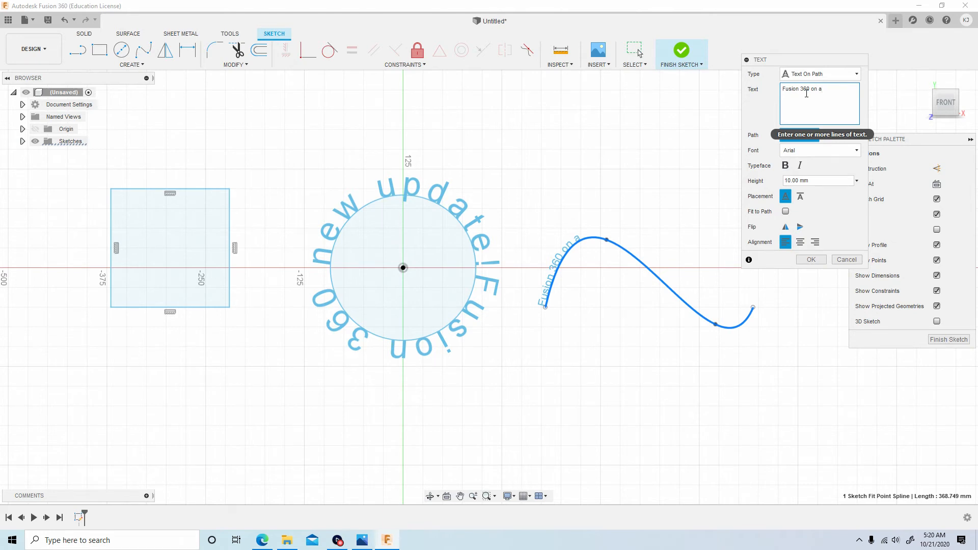
pyautogui.write('Spline')
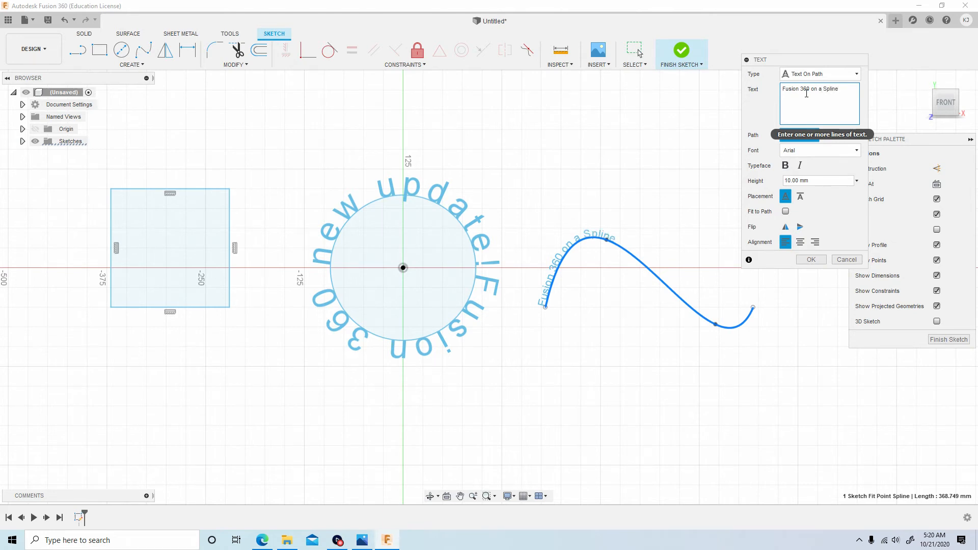
pyautogui.click(579, 240)
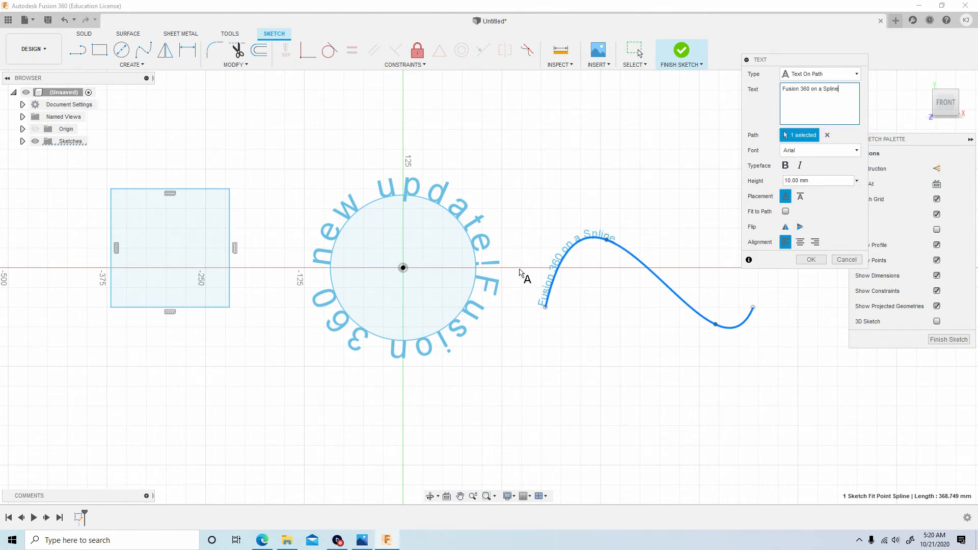
pyautogui.click(819, 151)
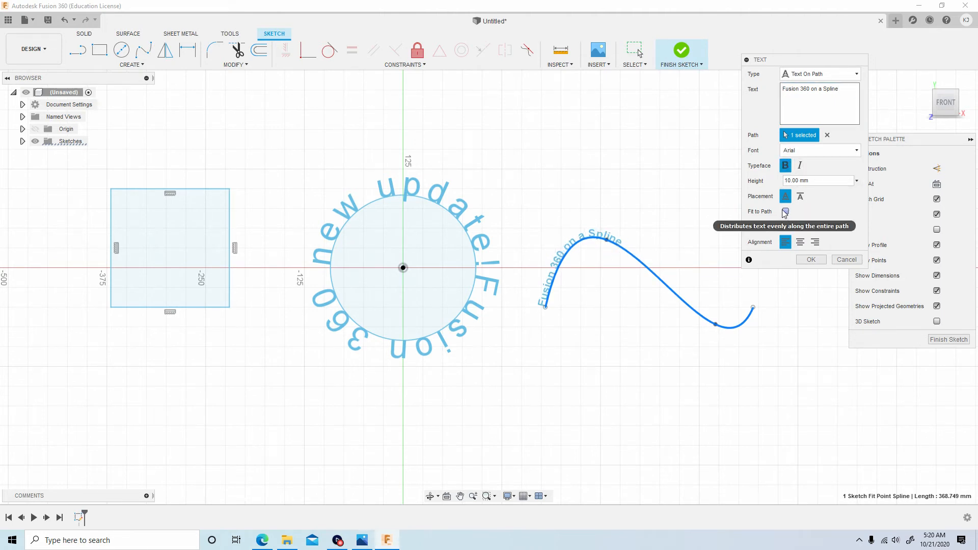
pyautogui.click(786, 212)
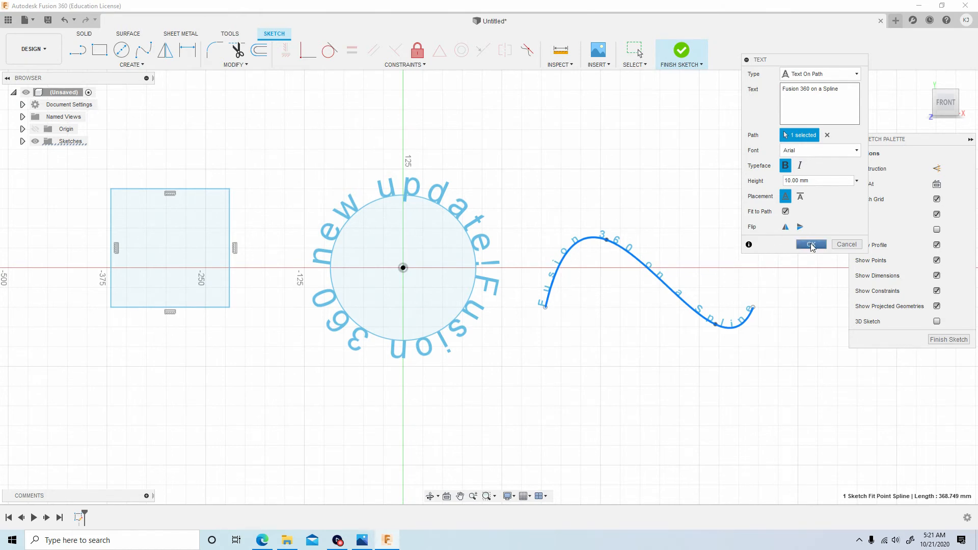
# Step: Confirm the spline text, then drag the spline's fit points into a new wave so the text redistributes
pyautogui.click(811, 244)
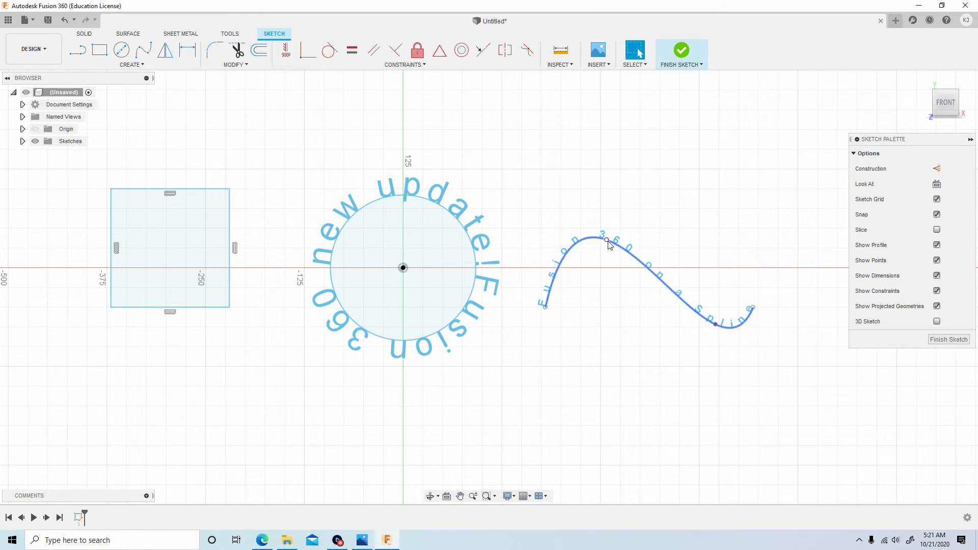
pyautogui.moveTo(606, 240); pyautogui.dragTo(605, 384)
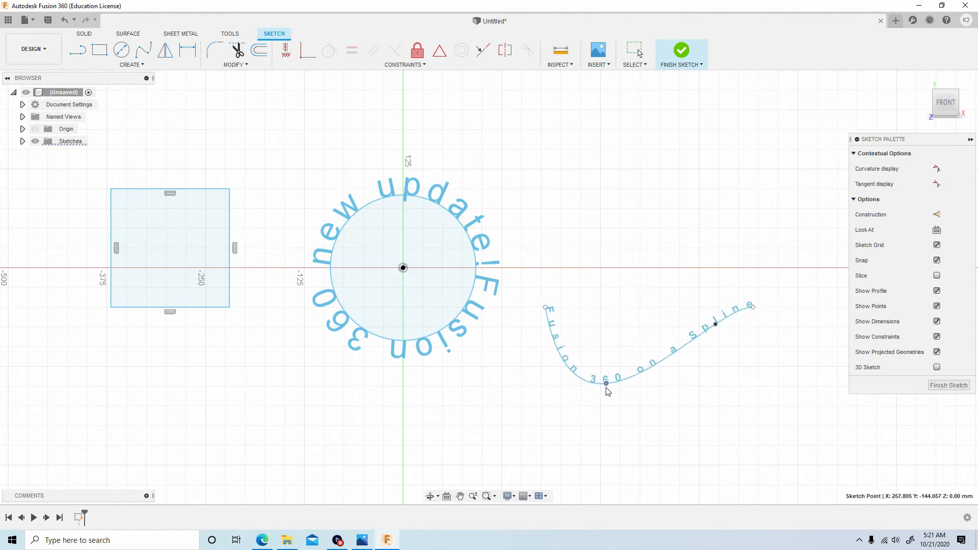
pyautogui.moveTo(606, 384); pyautogui.dragTo(590, 198)
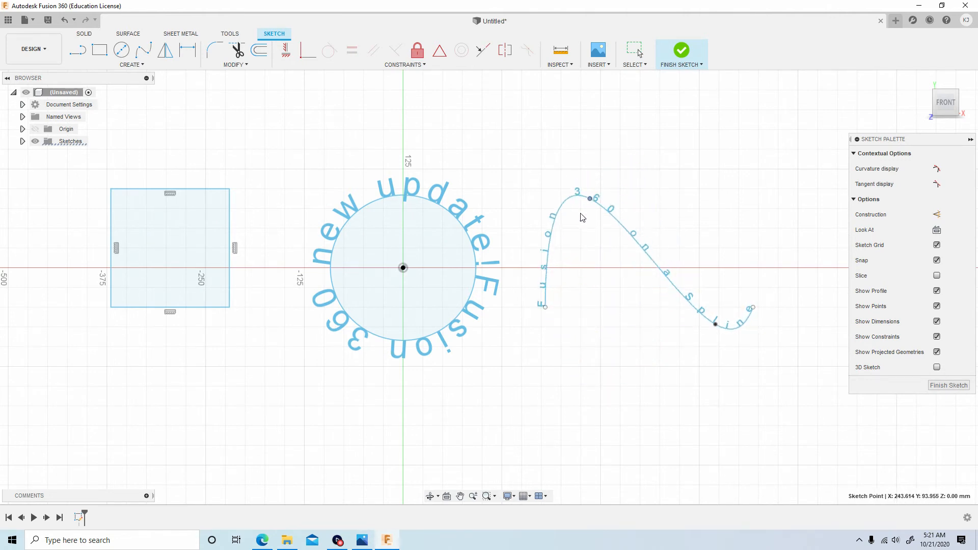
pyautogui.moveTo(589, 199); pyautogui.dragTo(597, 230)
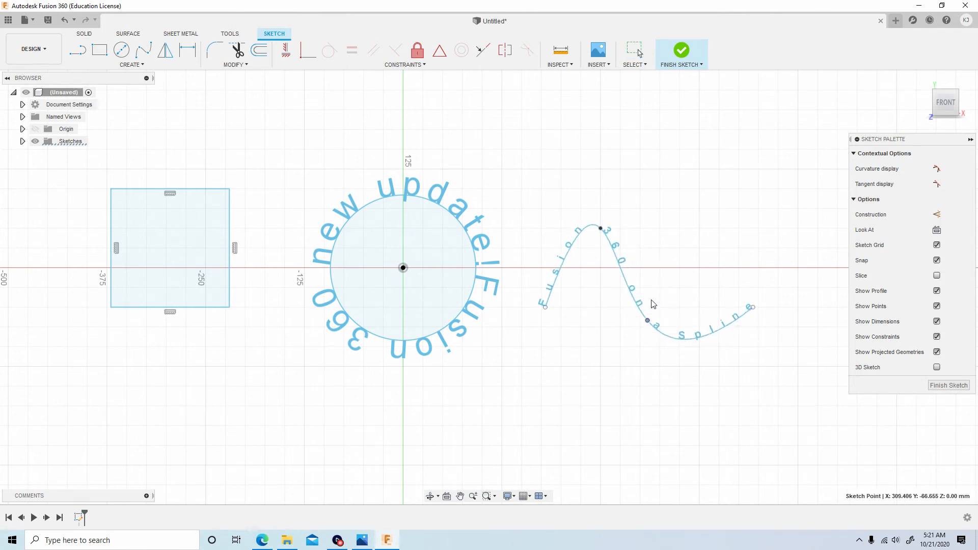
pyautogui.moveTo(647, 320); pyautogui.dragTo(657, 315)
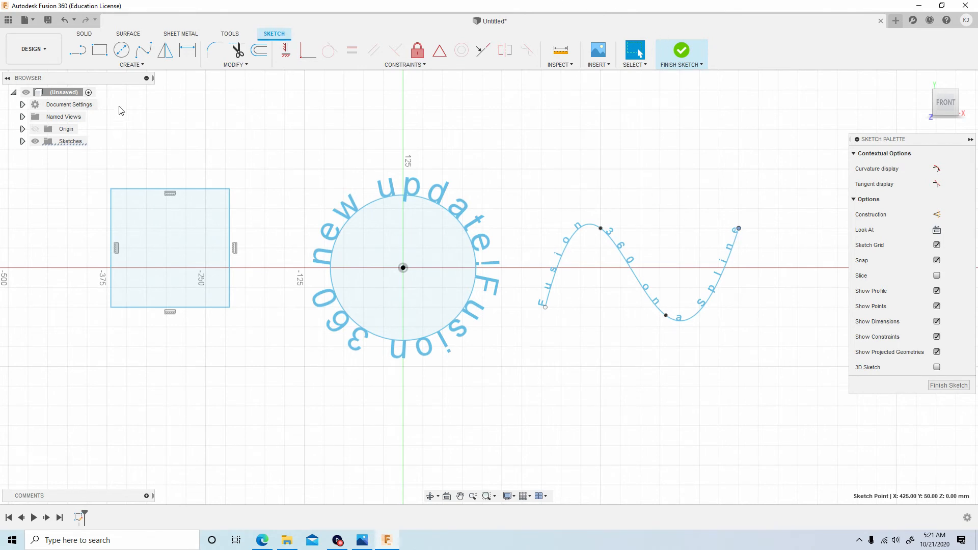
# Step: Cancel a first Text command, restart it and choose Text On Path for the square's top edge
pyautogui.click(132, 65)
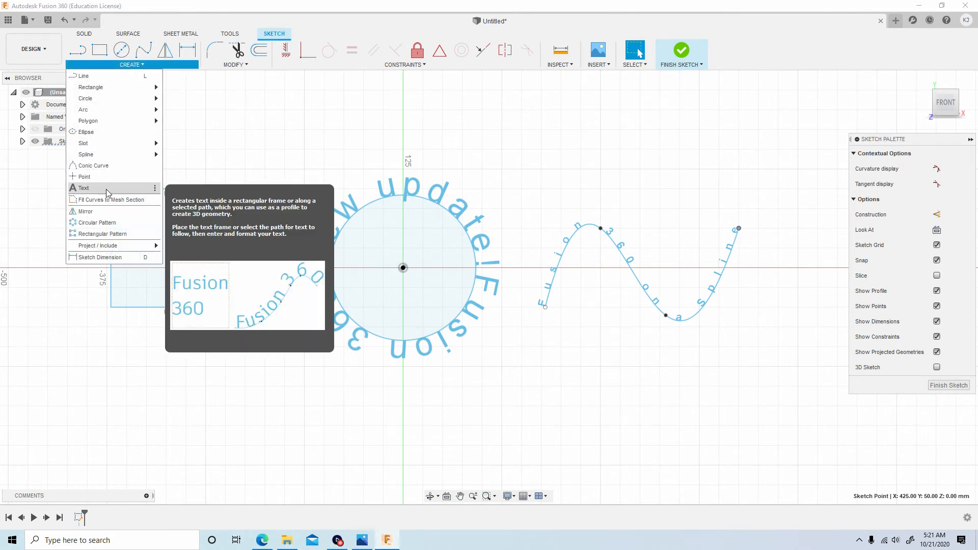
pyautogui.click(83, 188)
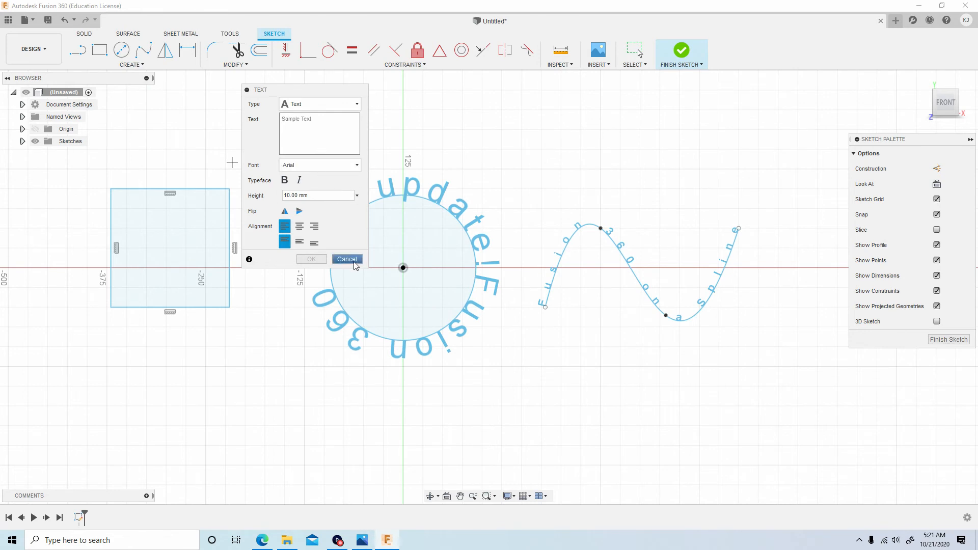
pyautogui.click(347, 259)
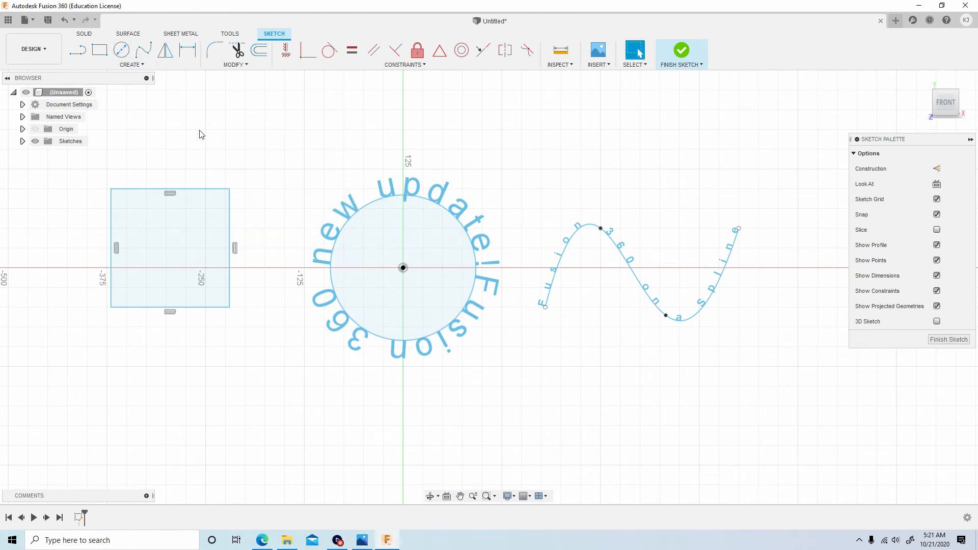
pyautogui.click(129, 64)
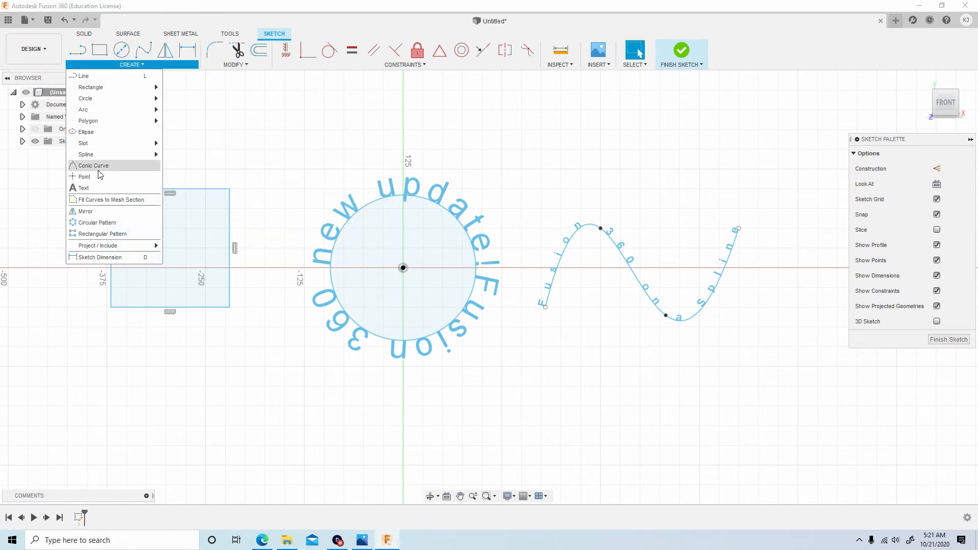
pyautogui.click(82, 188)
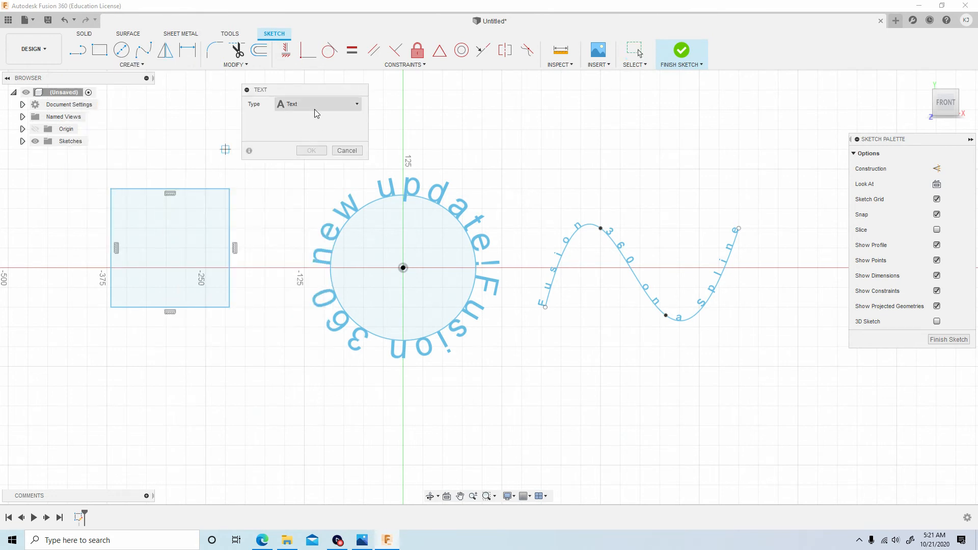
pyautogui.click(317, 104)
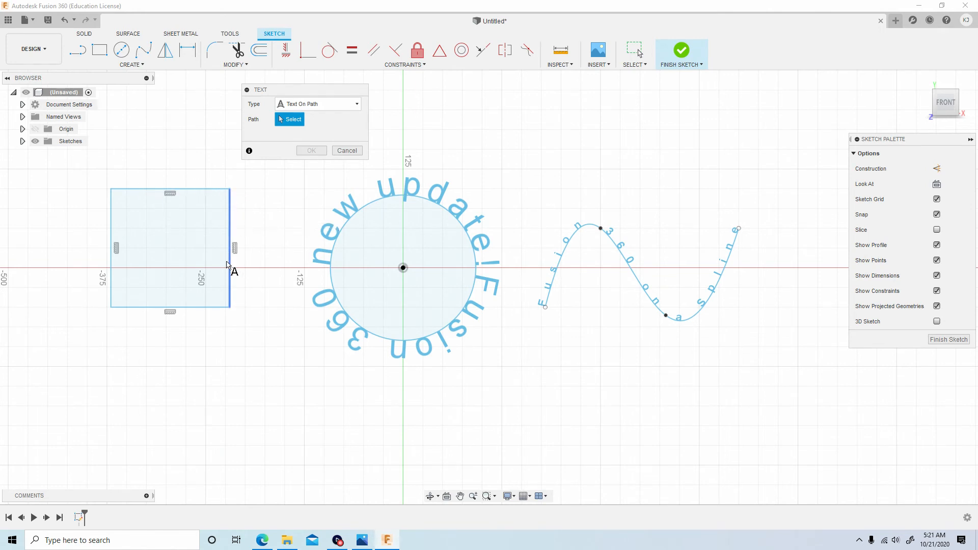
pyautogui.moveTo(111, 231)
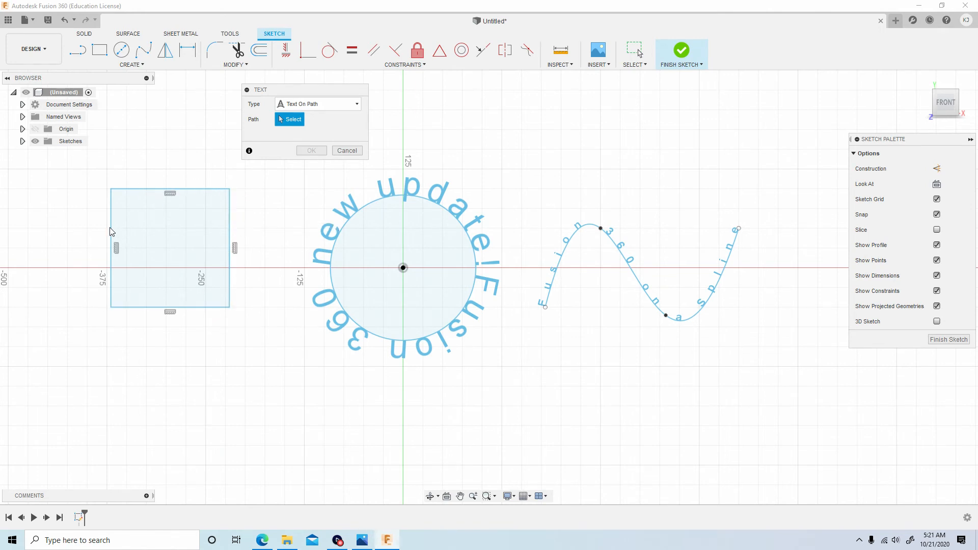
pyautogui.moveTo(142, 194)
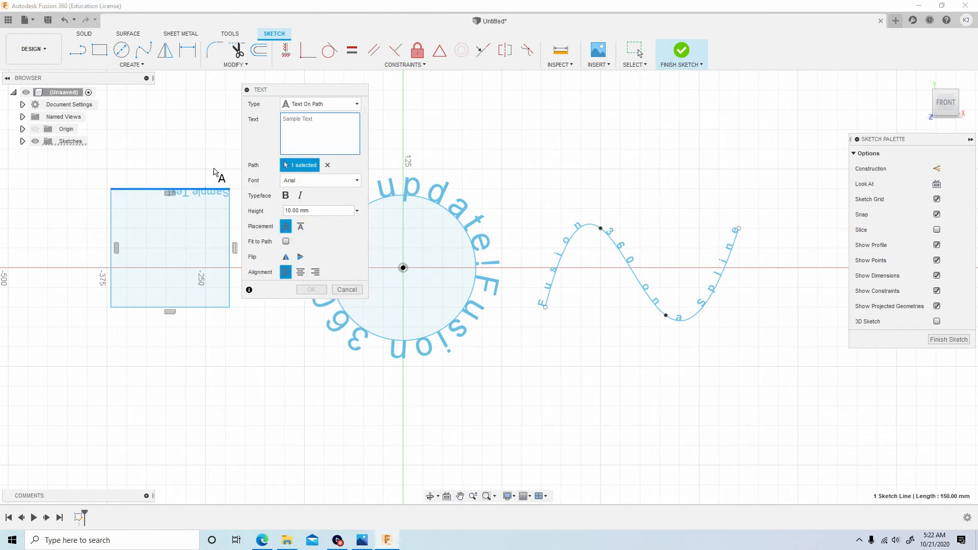
# Step: Enter placeholder text 'sdufygsduyuysgfugsefgukwfgug' along the square's top edge
pyautogui.write('sdufygsduy')
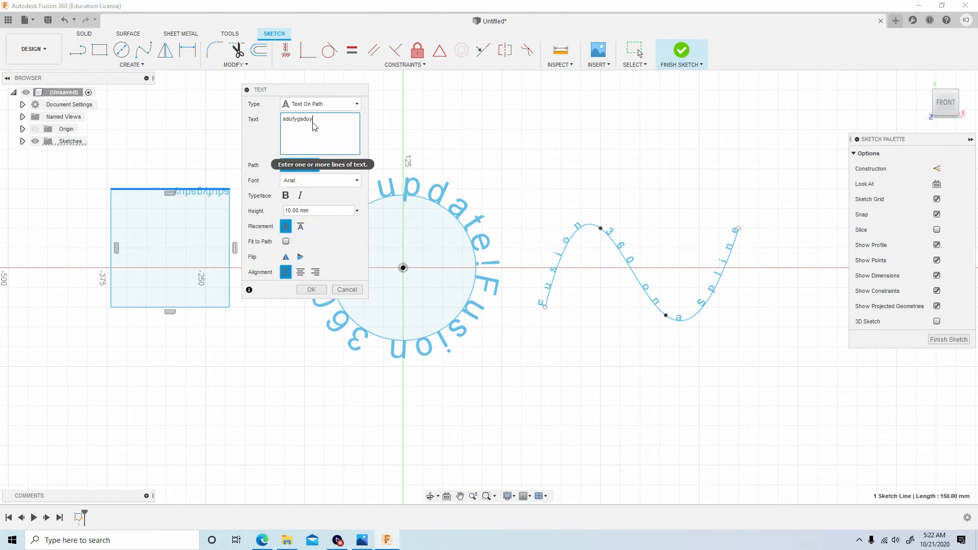
pyautogui.write('uysgfugsefgukwfgug')
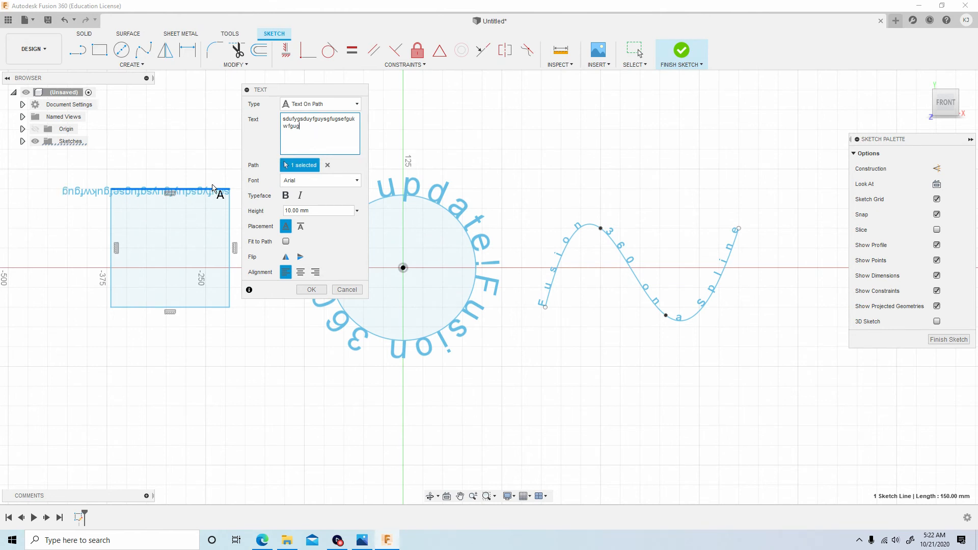
pyautogui.moveTo(364, 290)
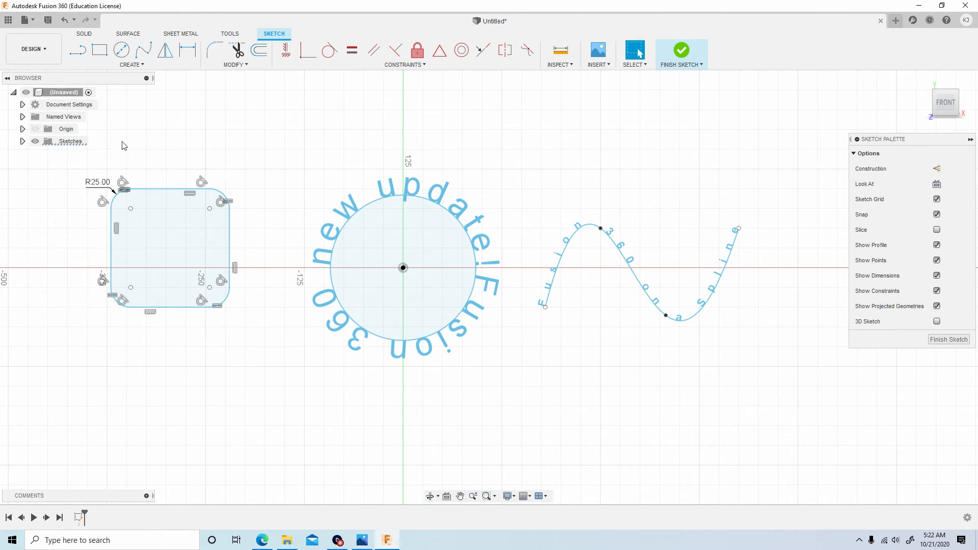
# Step: Start Text On Path on the rounded square's top line with placeholder text 'sdfsdfgtfhtfhtf'
pyautogui.click(129, 64)
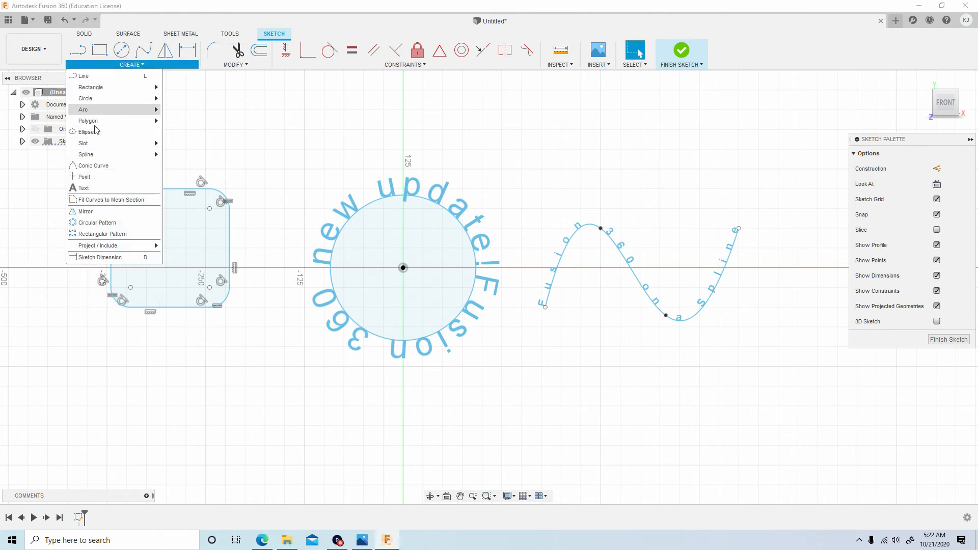
pyautogui.click(82, 187)
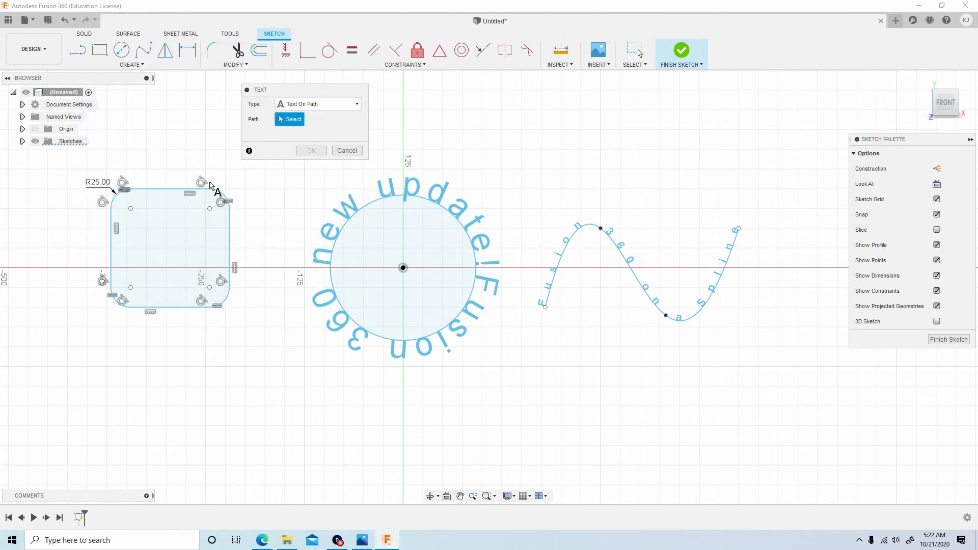
pyautogui.moveTo(217, 195)
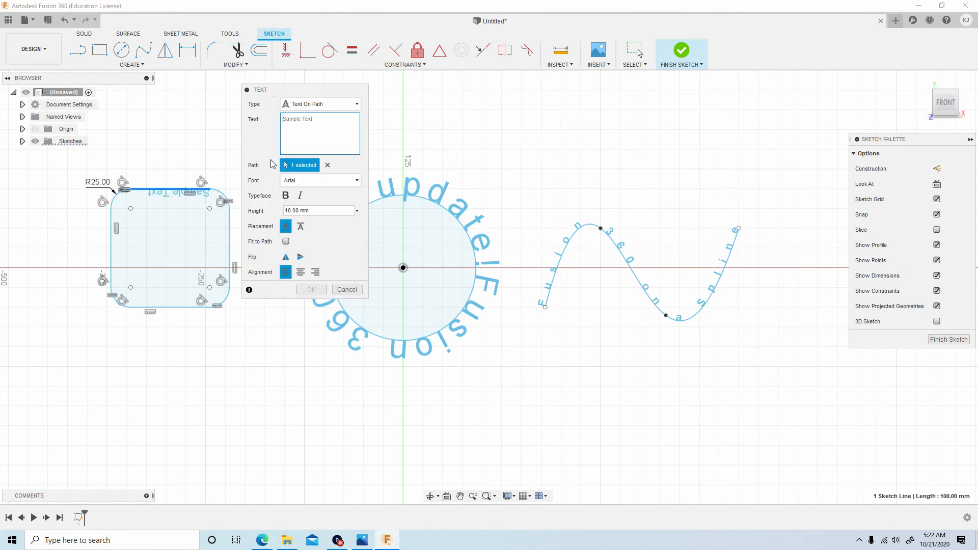
pyautogui.write('sdfsdfgghtfghhyfghgfhfhfhth')
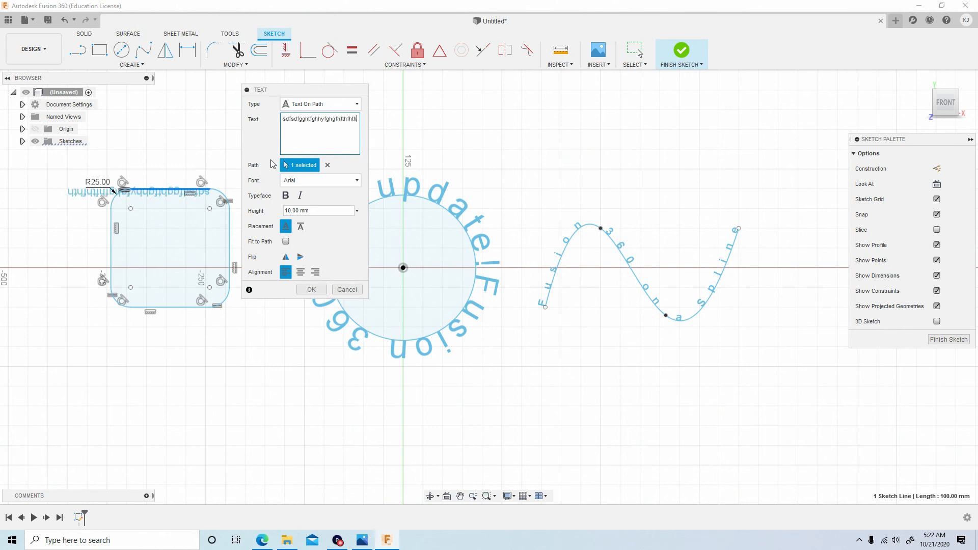
pyautogui.write('tfhtfhtf')
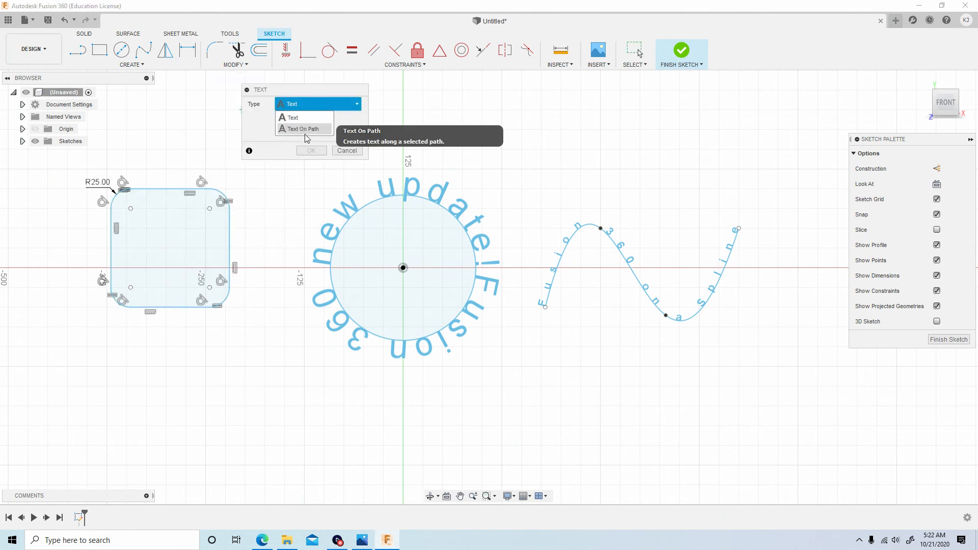
# Step: Place placeholder text (cfgvdfgdfgfg fghfghgfhgfhgfh dfgdfgfdg mh) along the top-right corner arc using Text On Path
pyautogui.click(300, 129)
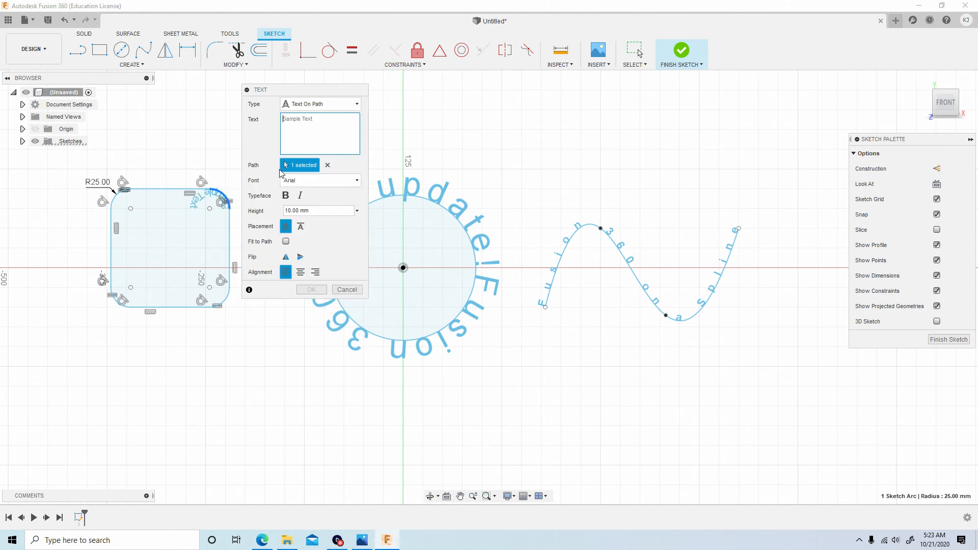
pyautogui.write('cfgvdfgdfgfg')
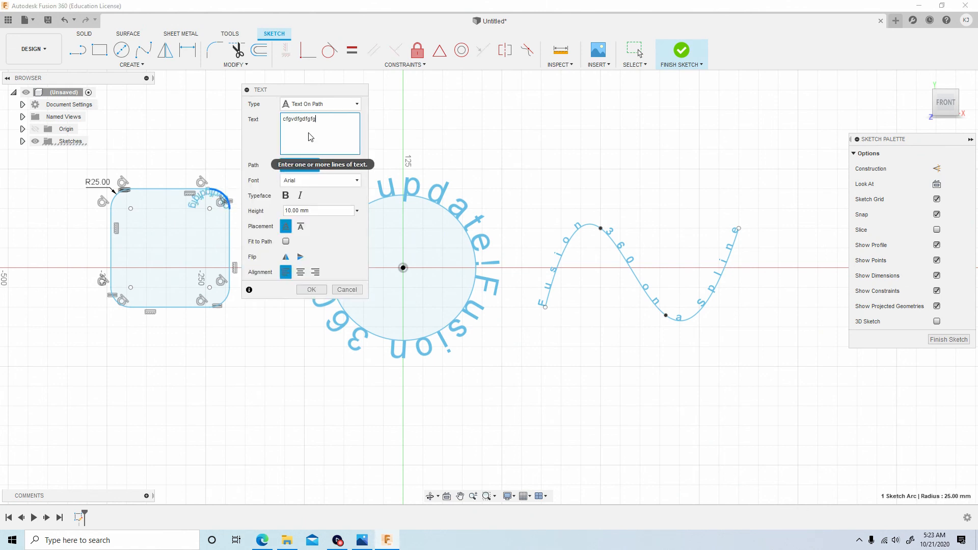
pyautogui.write('fghfghgfhgfhgfh')
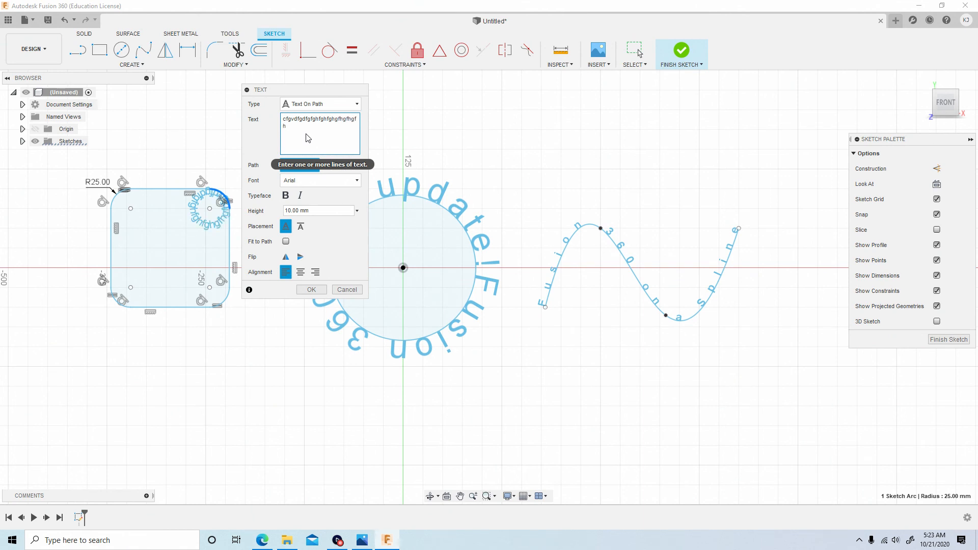
pyautogui.write('dfgdfgfdgnmnmmbmbn')
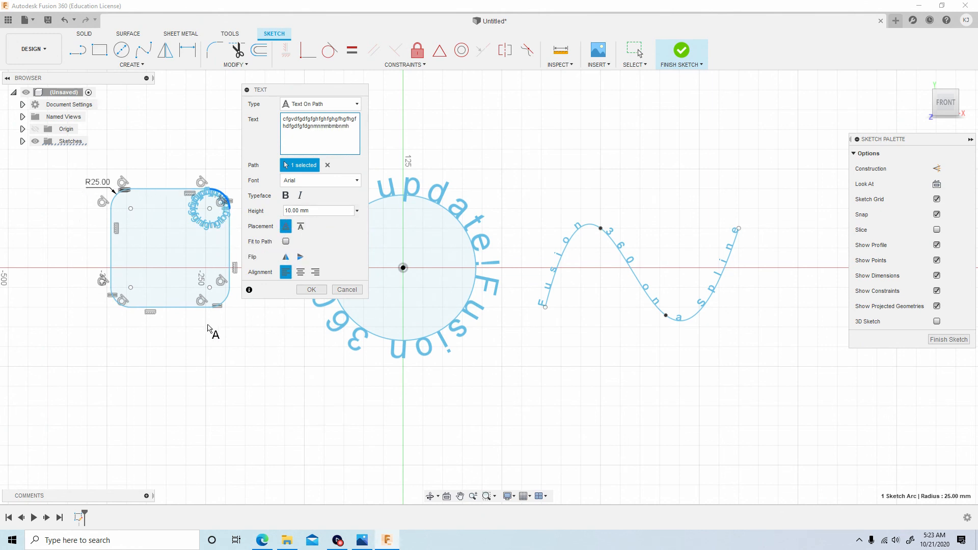
pyautogui.write('mh')
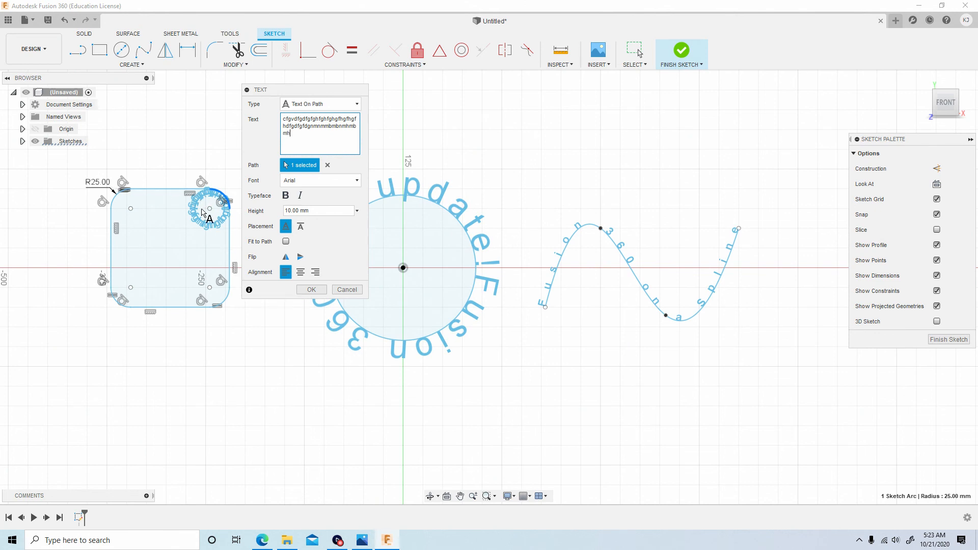